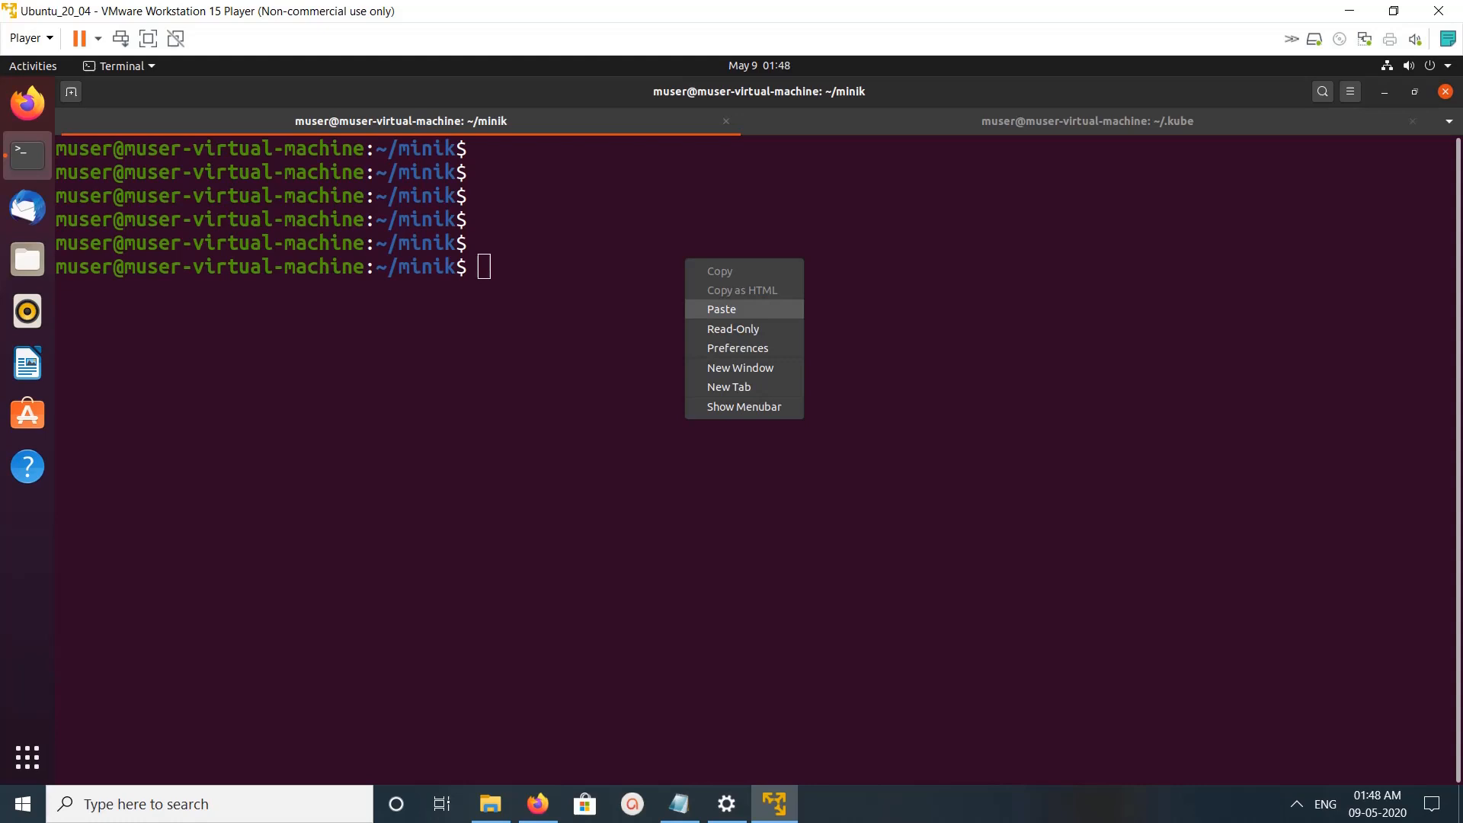
Run sudo apt-get install -y virtualbox with the sudo password; apt reports it already newest.
left_click(721, 310)
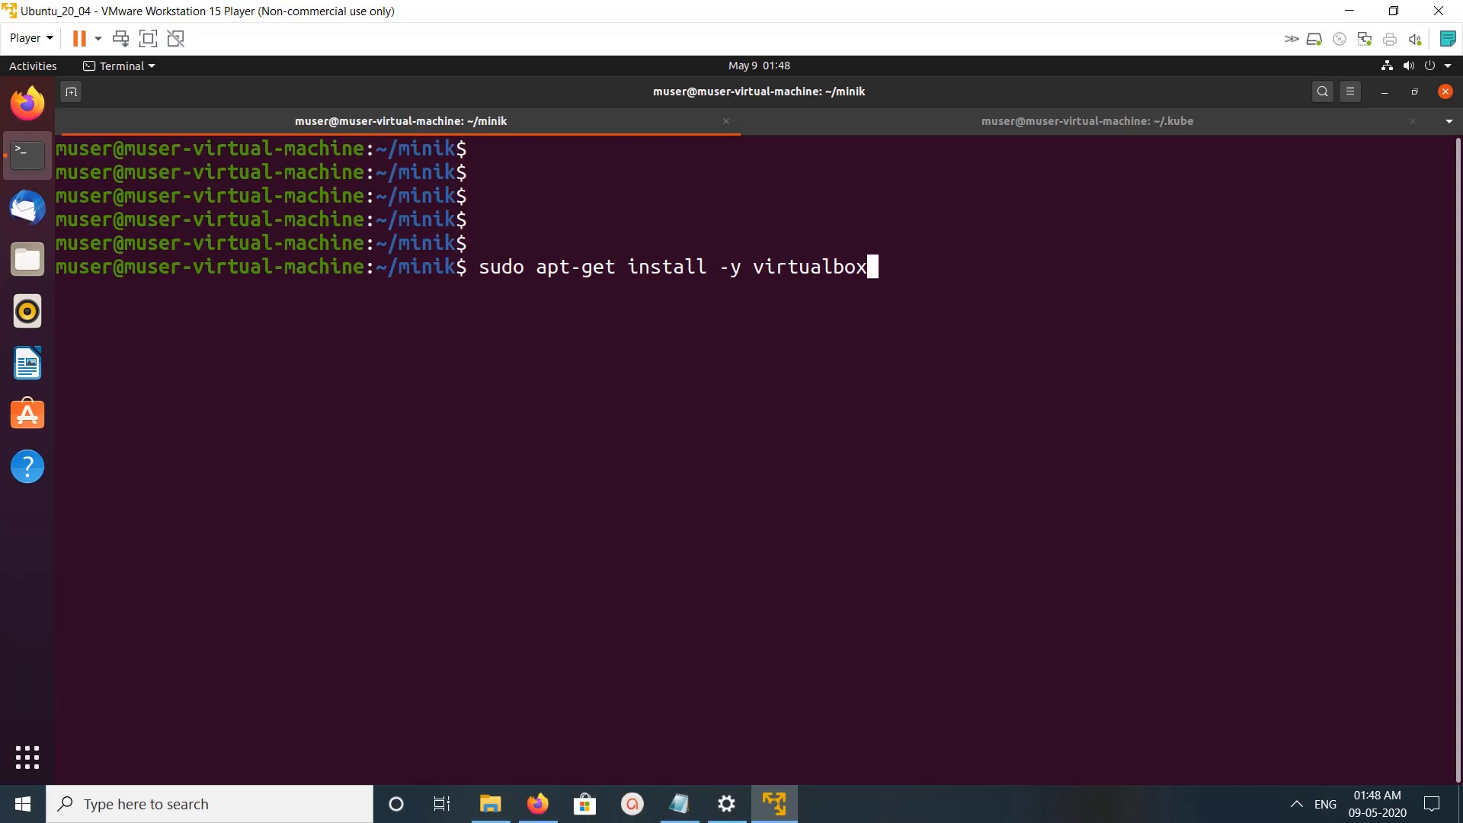
mouse_move(870, 267)
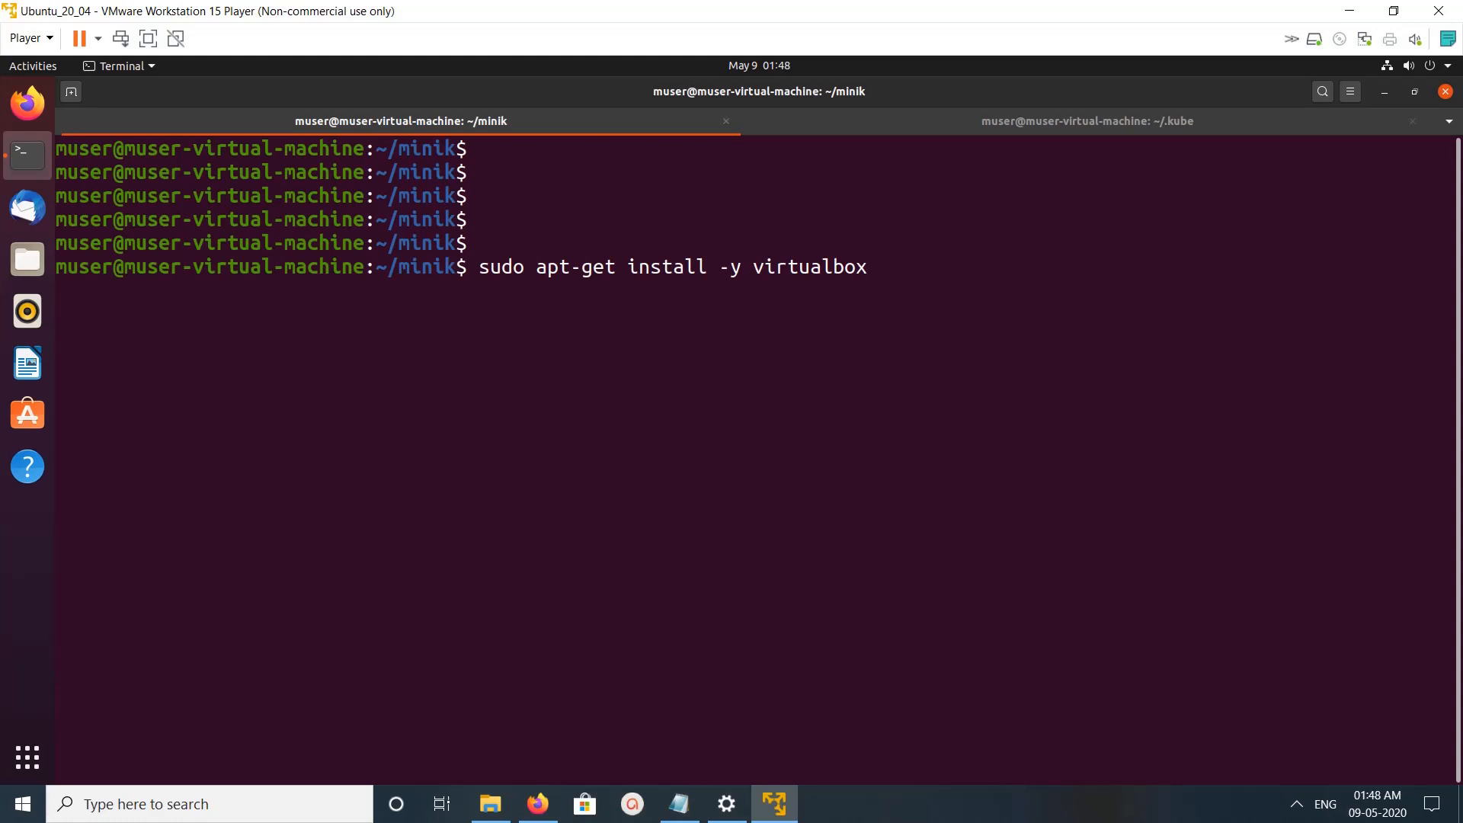
key("Return")
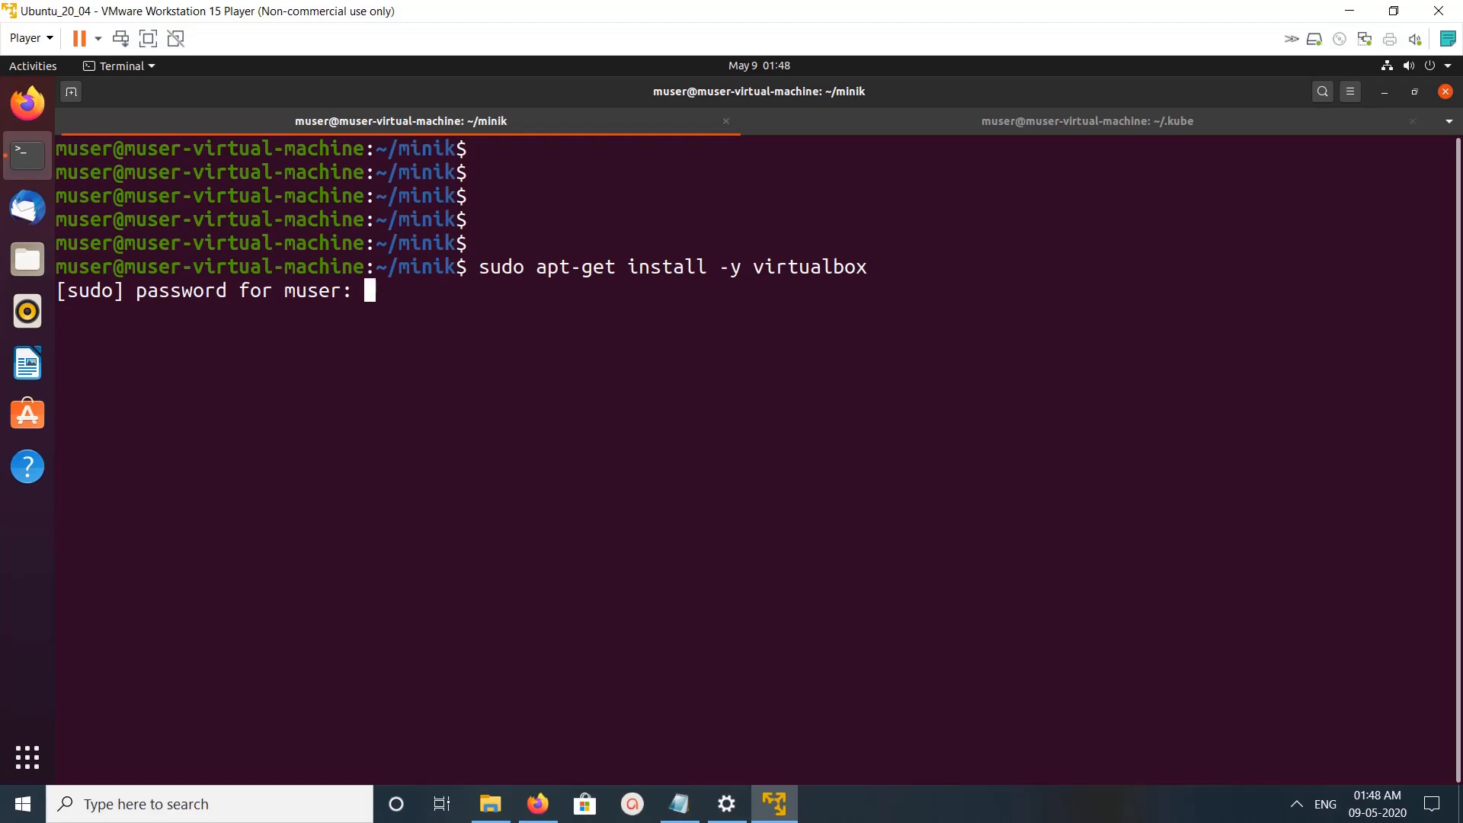
key("Return")
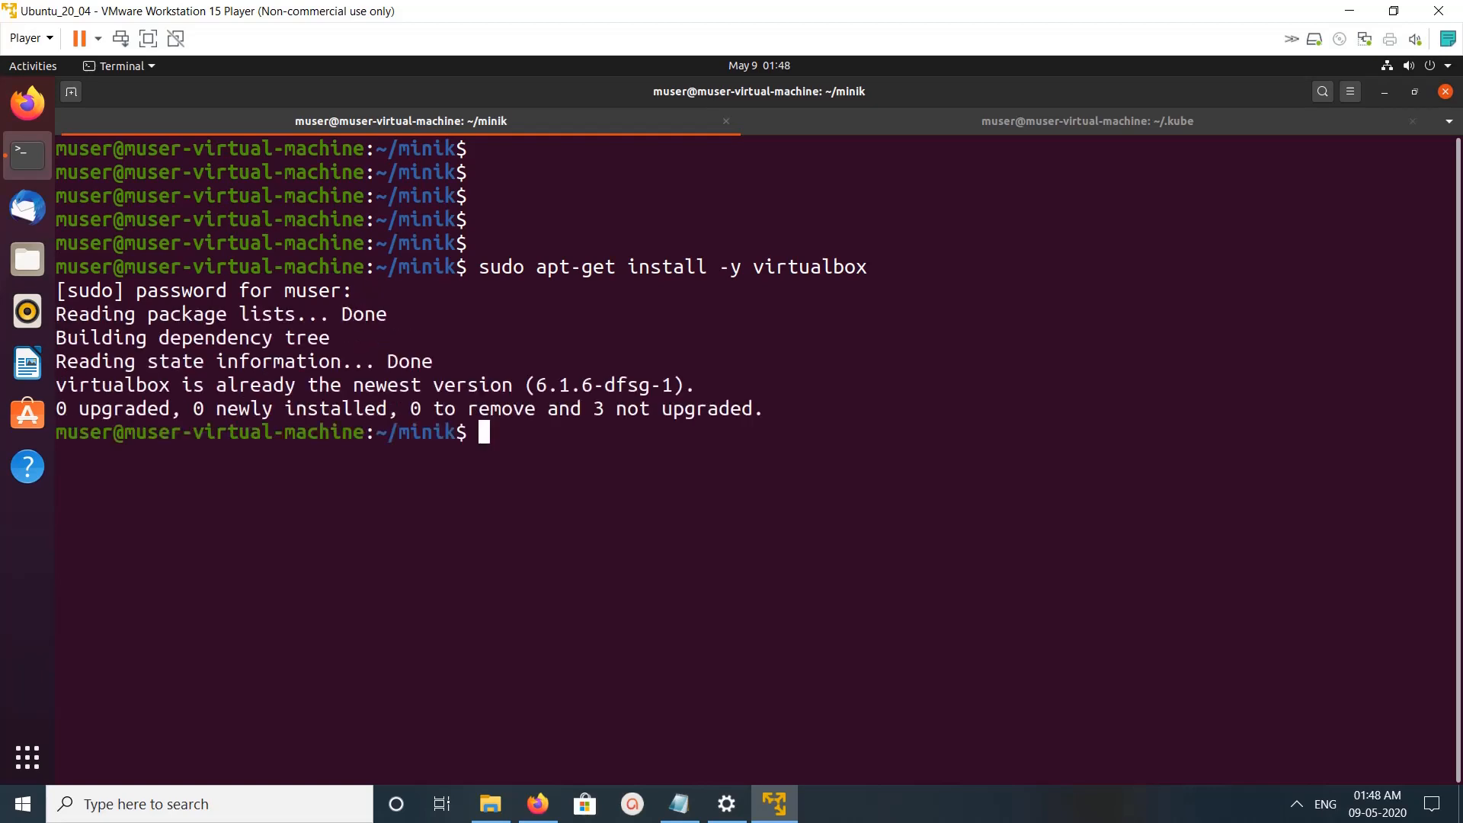
key("Return")
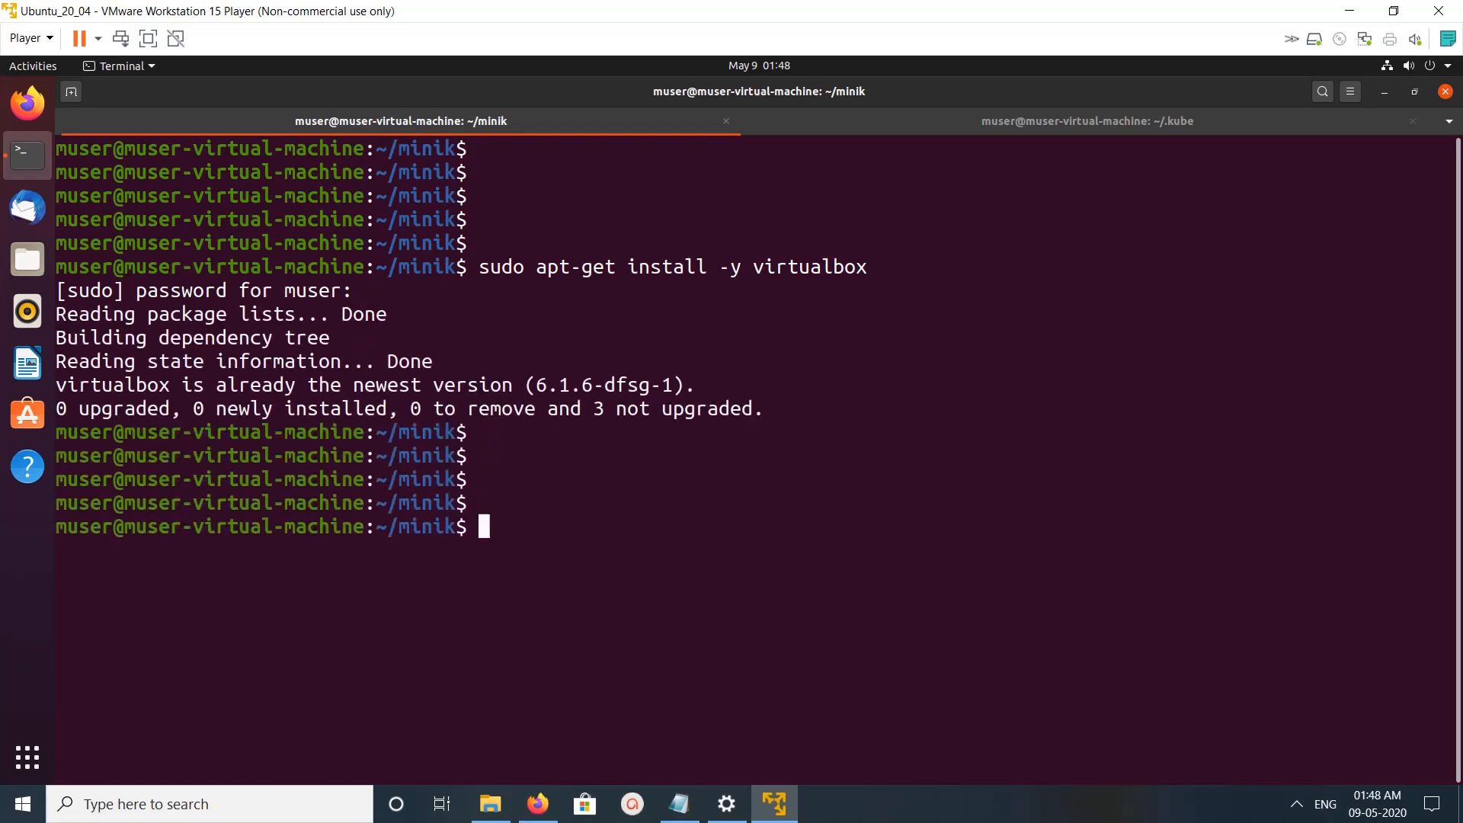
Download kubectl v1.5.1 with curl, make it executable and move it to /usr/local/bin/kubectl.
type("curl -Lo kubectl https://storage.googleapis.com/kubernetes-release/release/v1.5.1/bin/linux/amd64/kubectl")
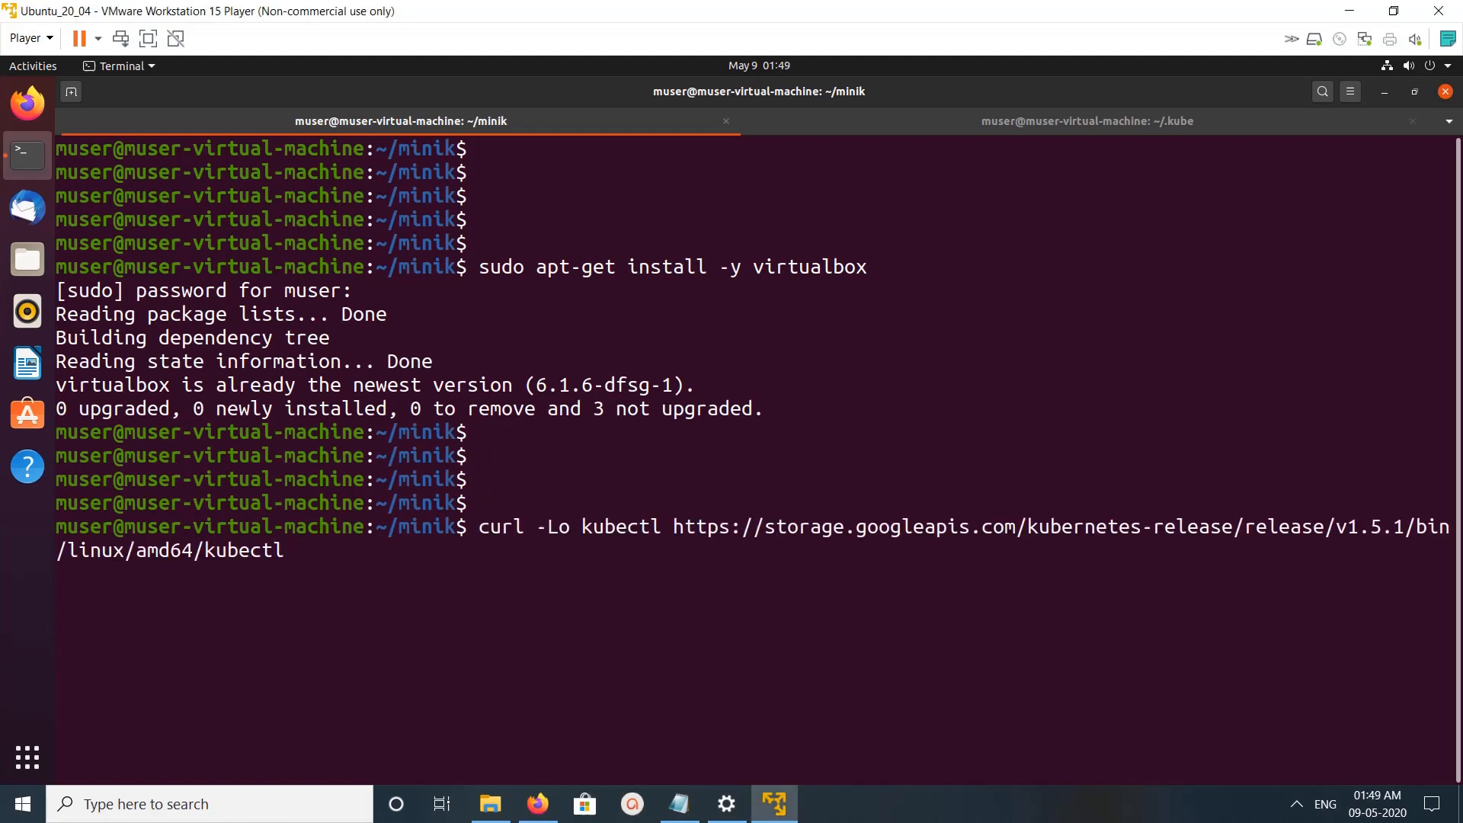
key("Return")
type("ls")
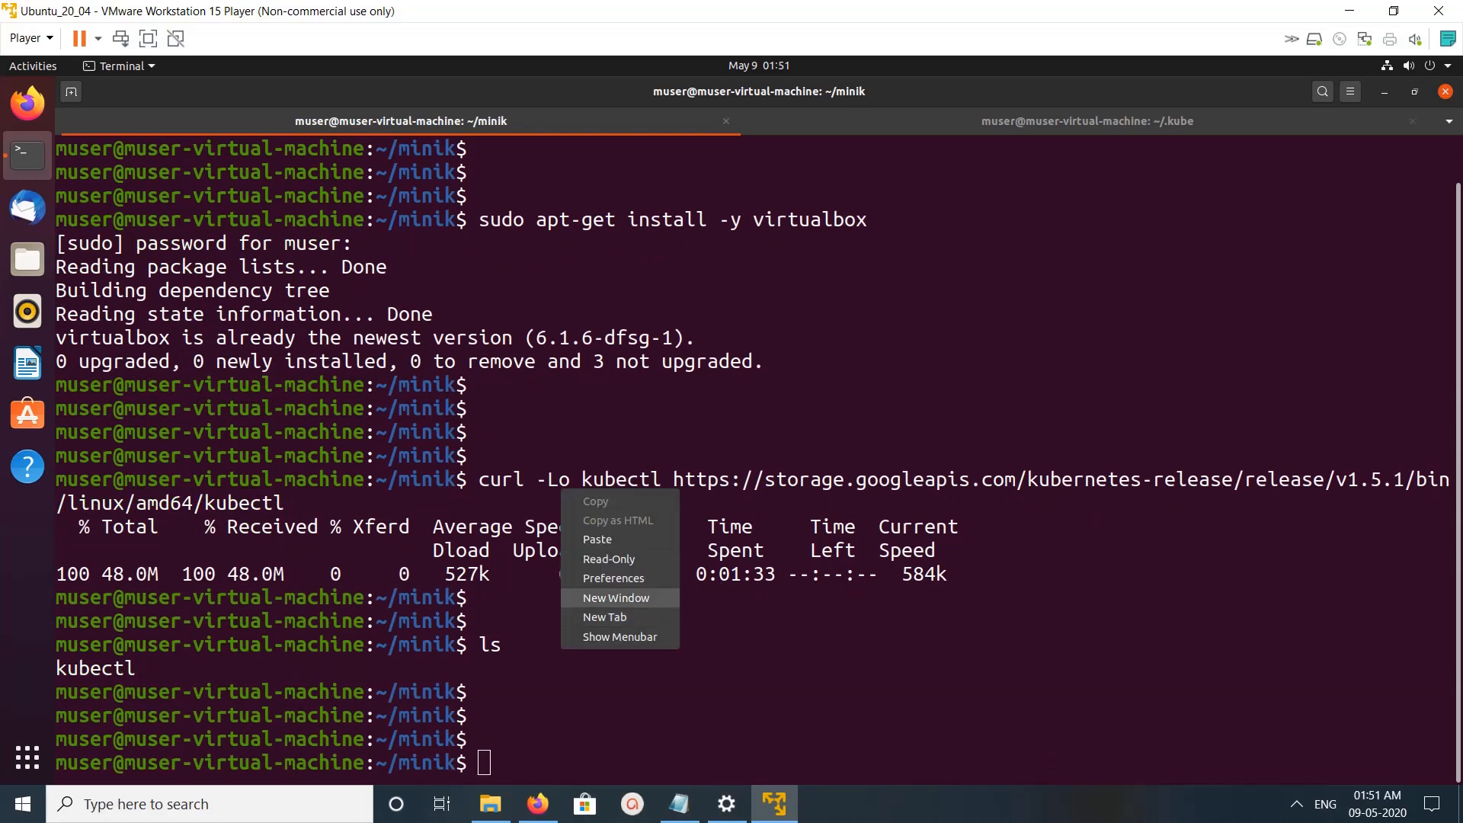
mouse_move(598, 539)
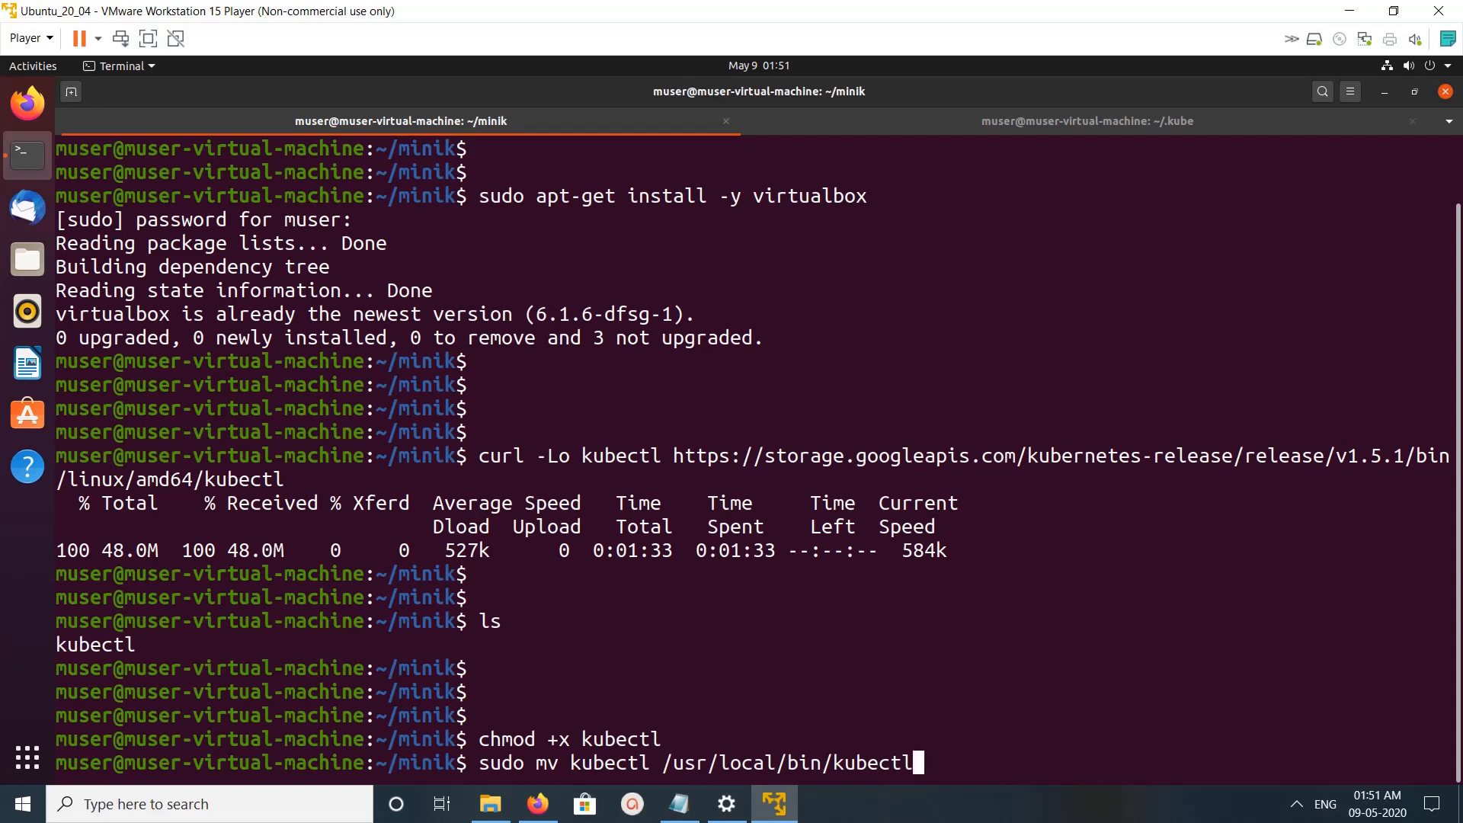
key("Return")
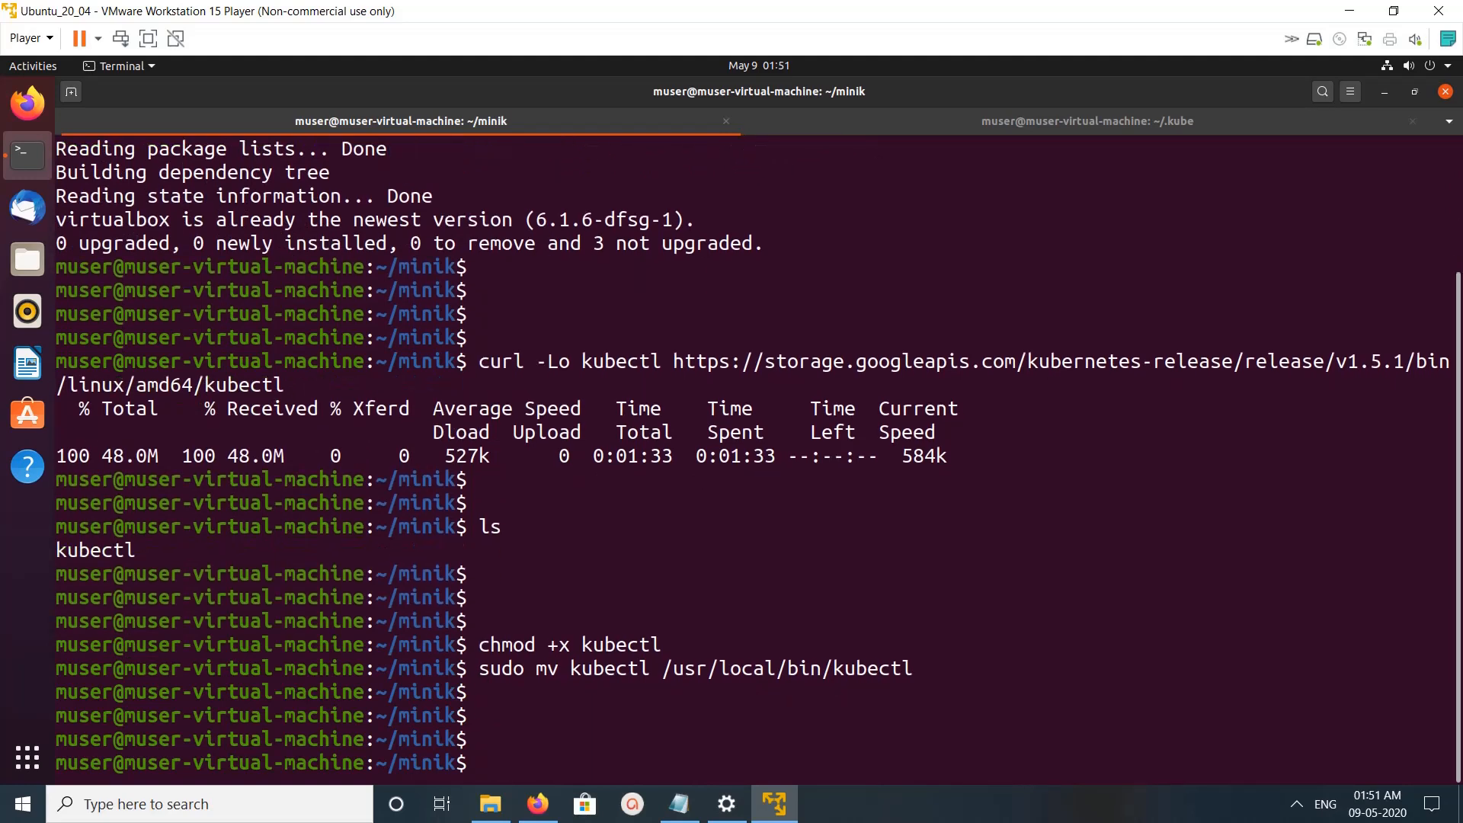
Download minikube v1.9.2 from GitHub releases, chmod +x it and move it into /usr/local/bin.
type("curl -Lo minikube https://github.com/kubernetes/minikube/releases/download/v1.9.2/minikube-linux-amd64")
type("sudo mv minikube /usr/local/bin/")
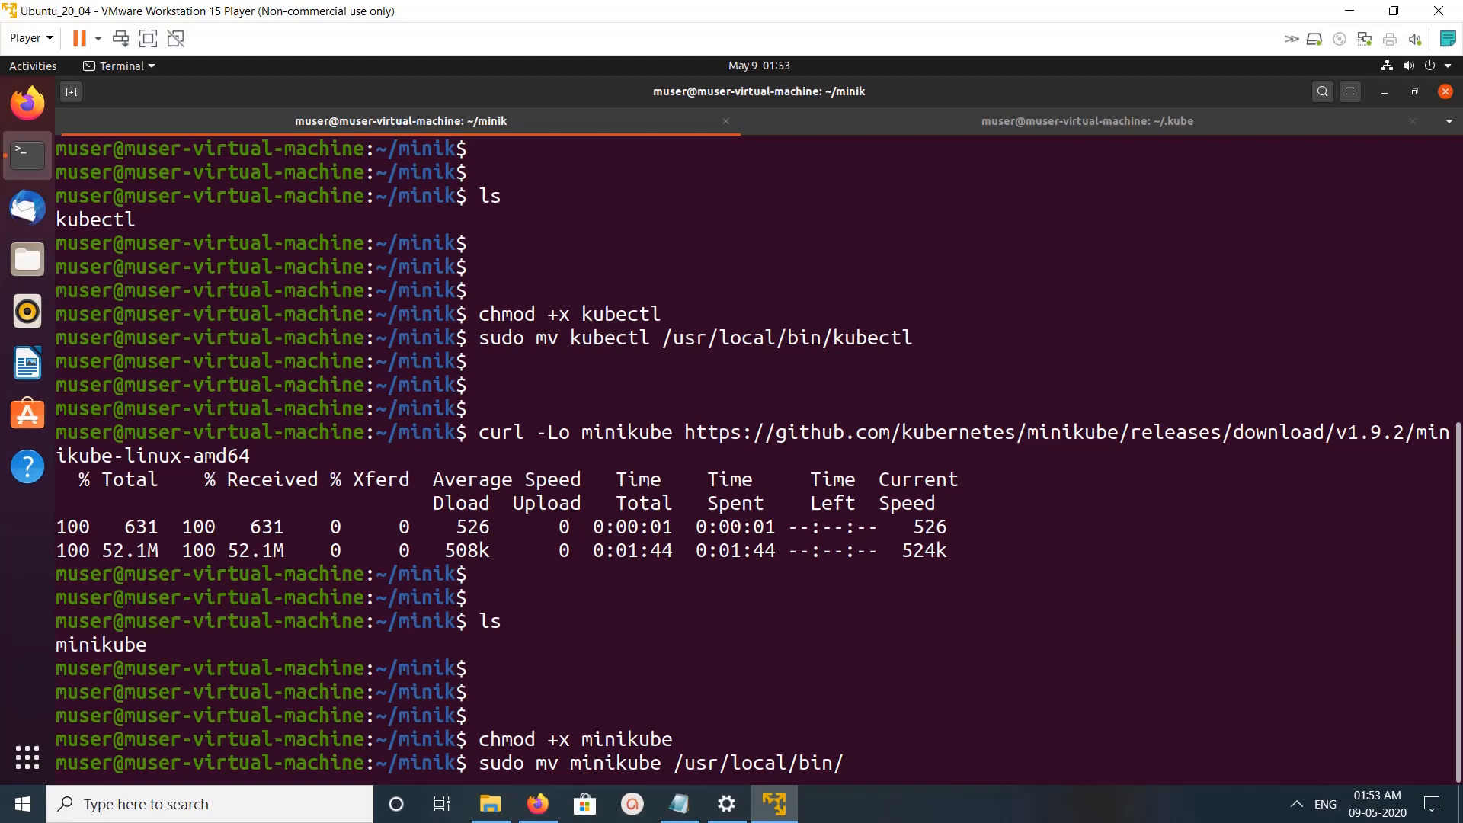
double_click(625, 737)
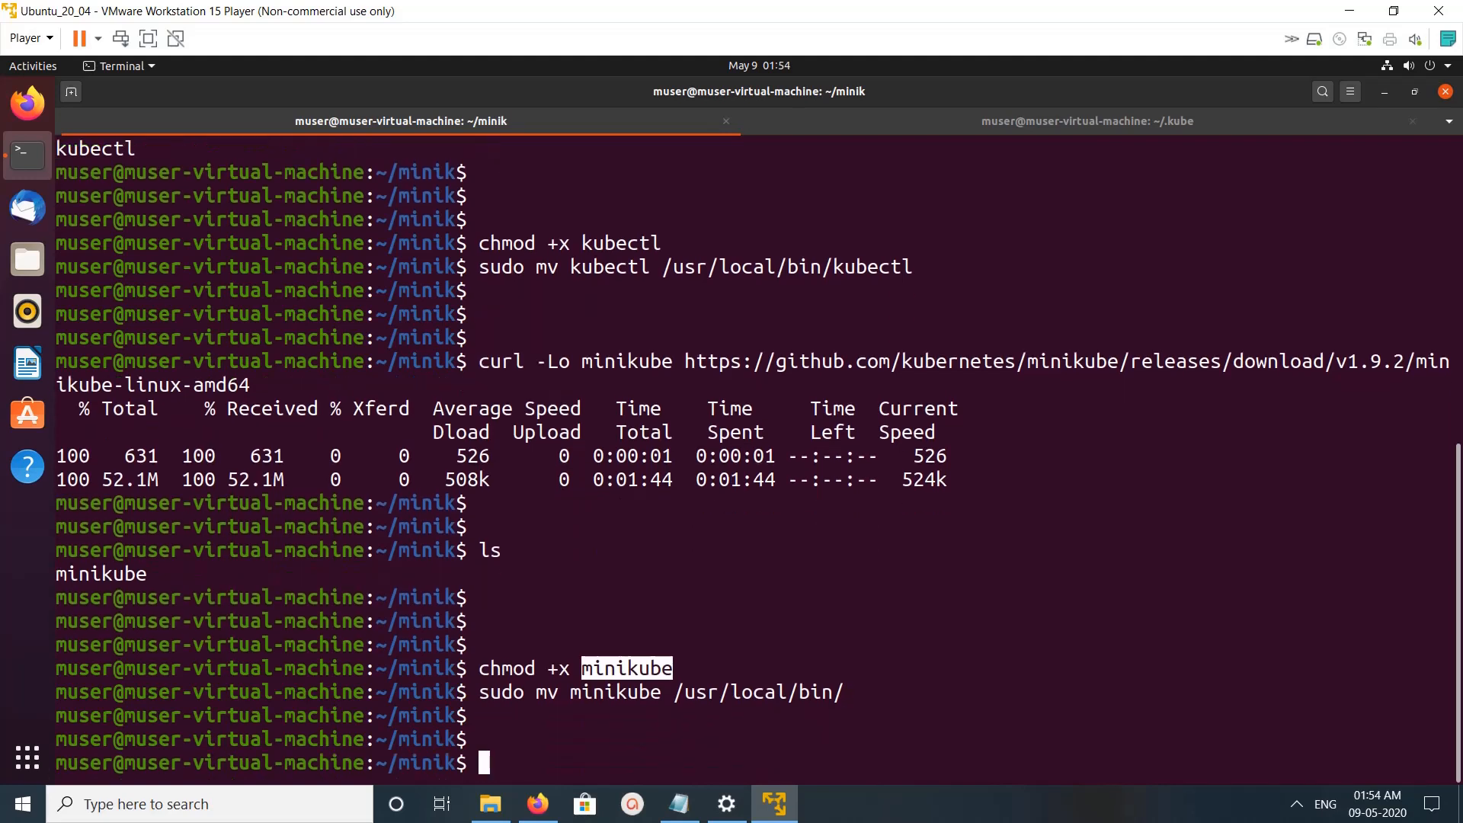
scroll("up", 3)
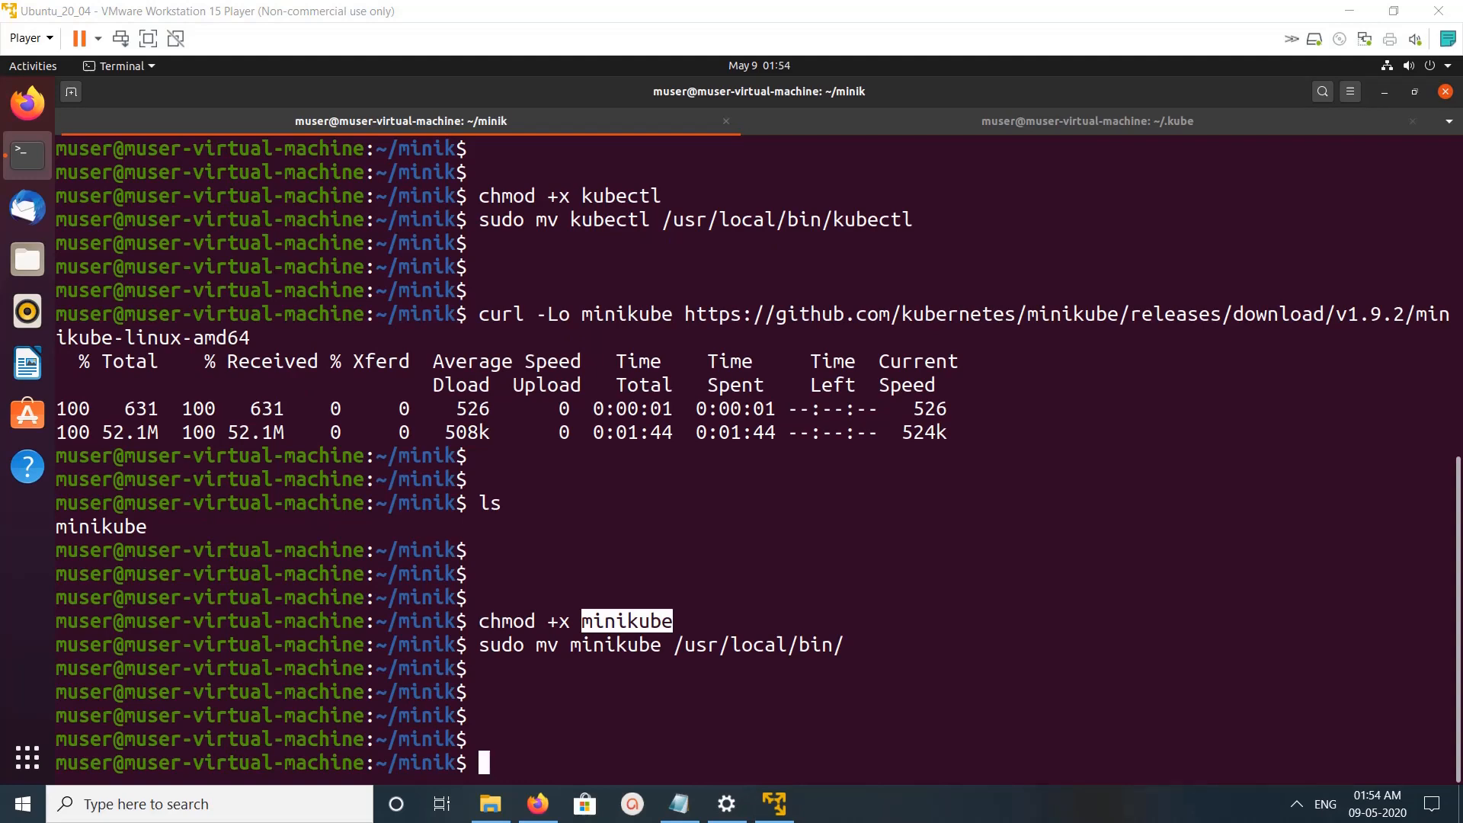
Type minikube start --vm-driver virtualbox, then review the VM's 8048 MB memory in Player settings without changes.
type("minikube start --vm-driver virtualbox")
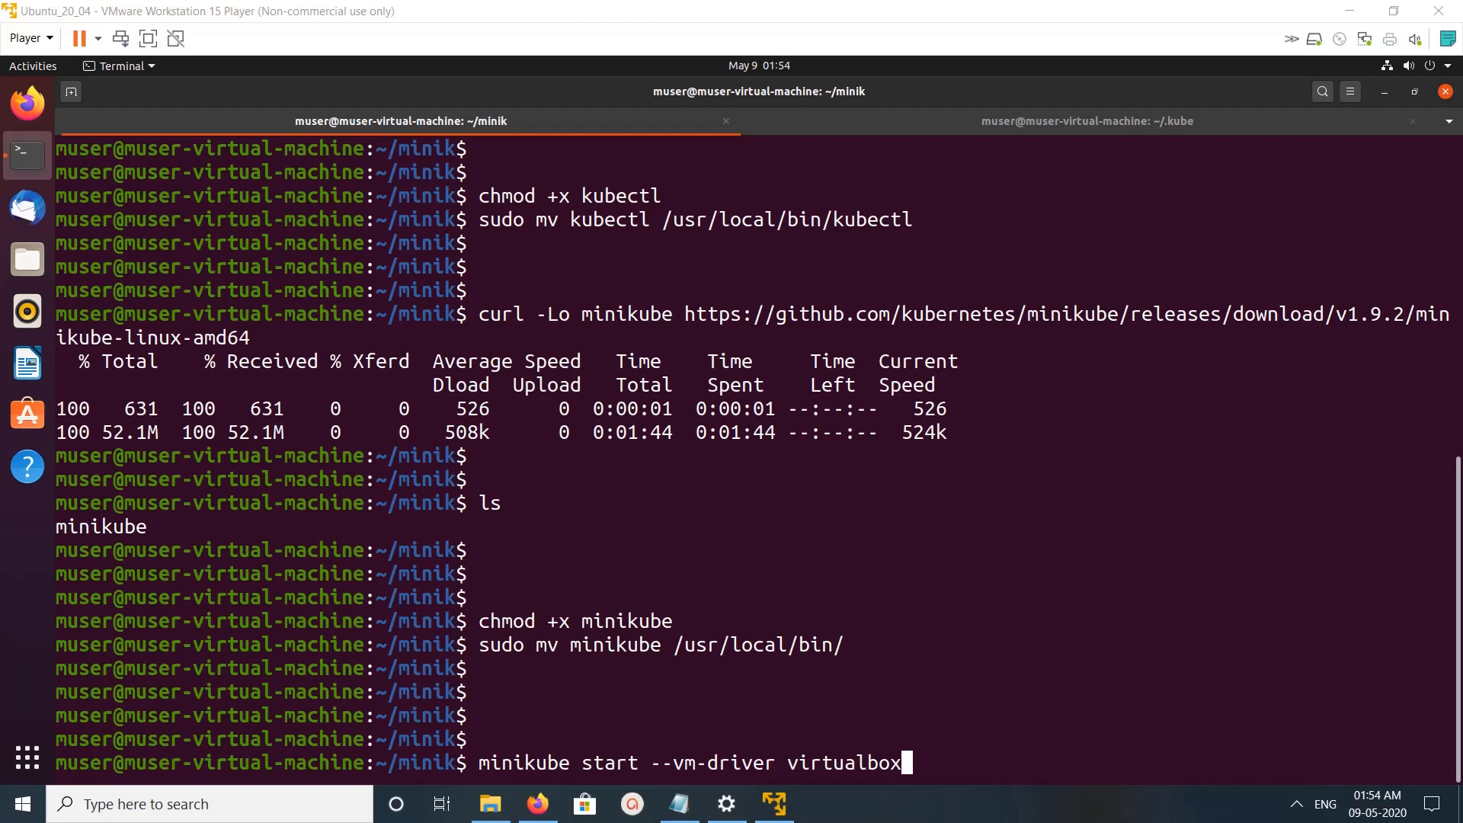
left_click(25, 36)
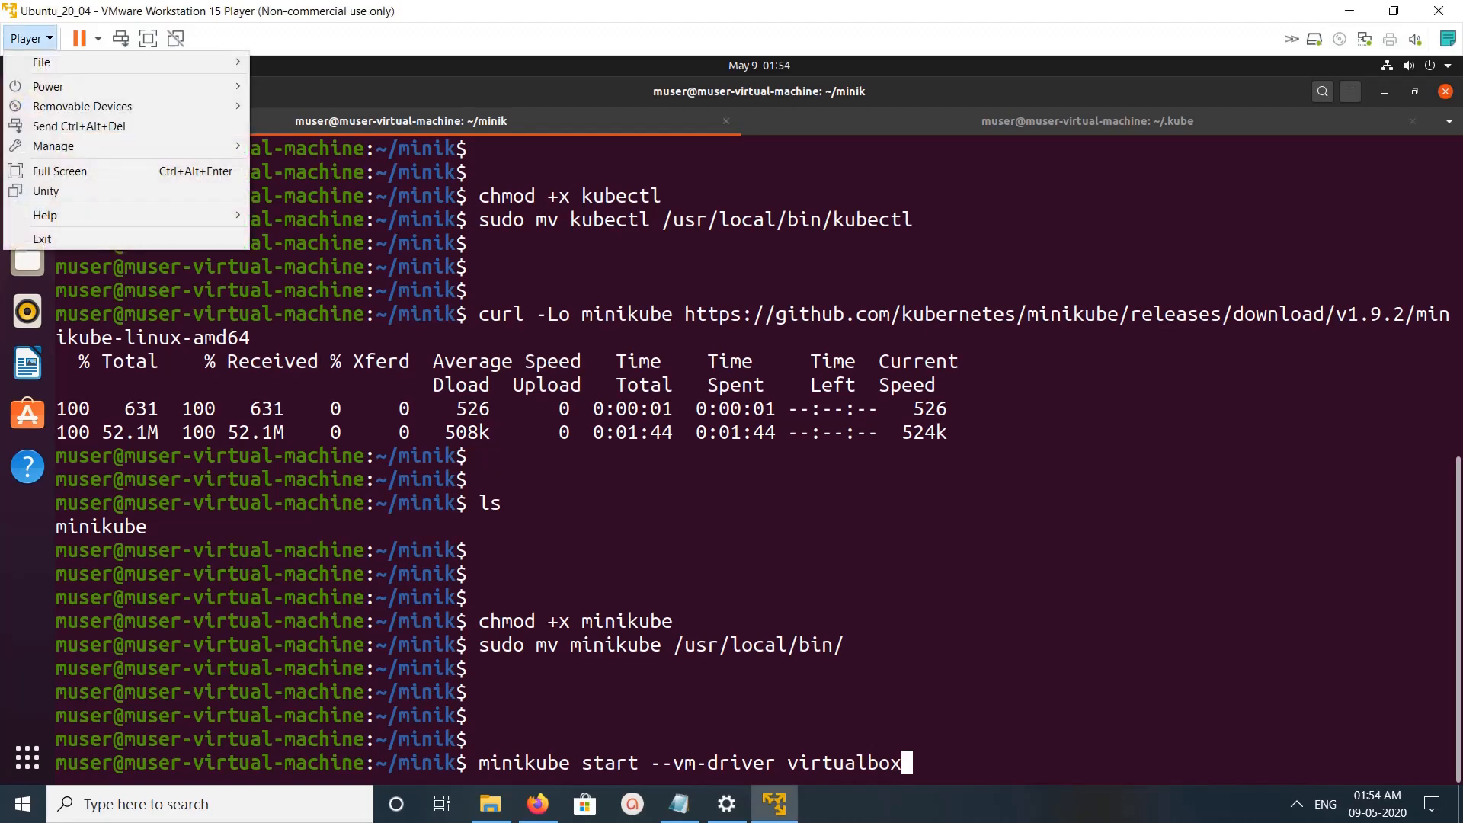
mouse_move(52, 146)
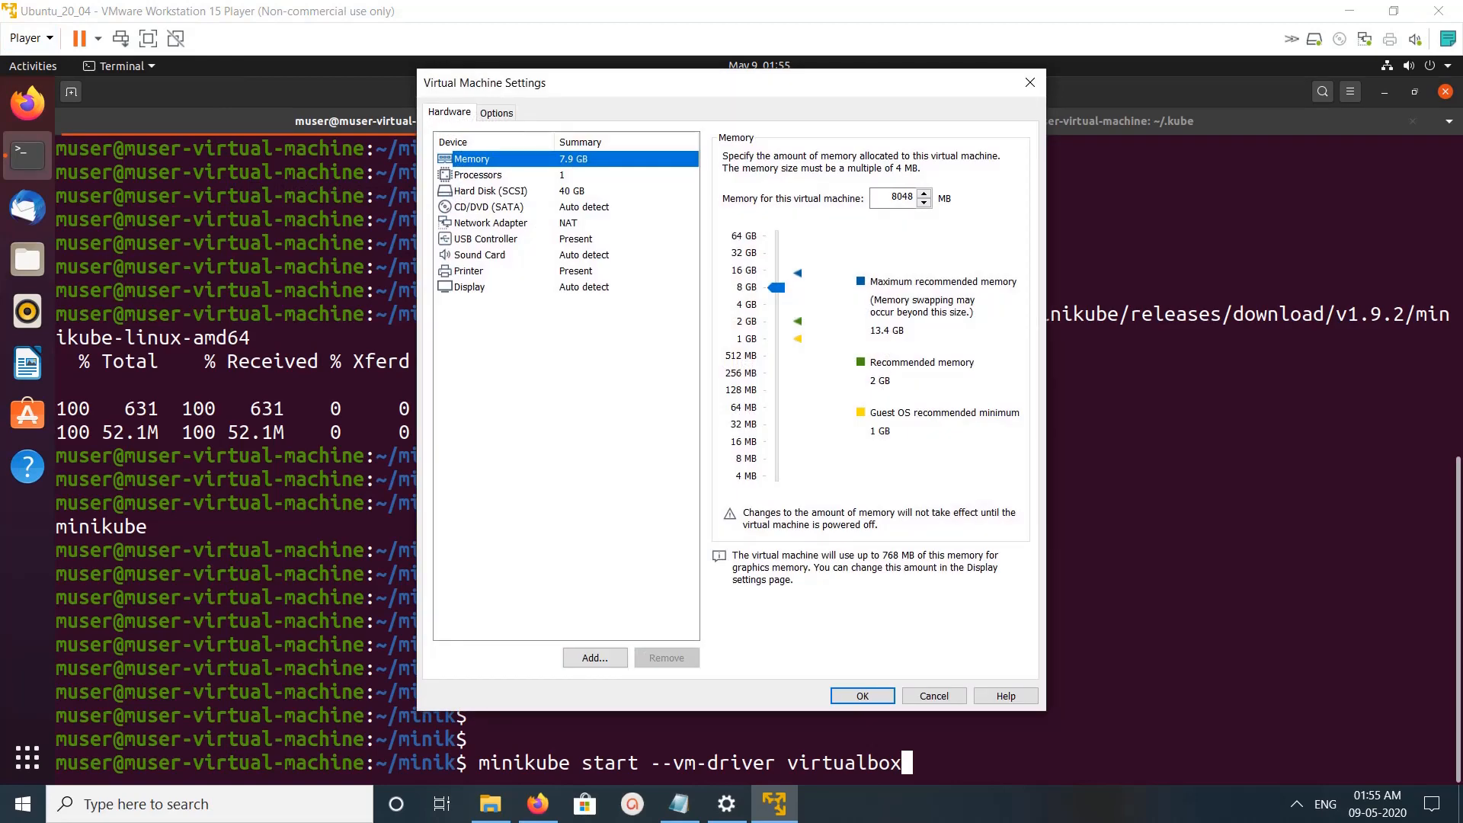
left_click(477, 174)
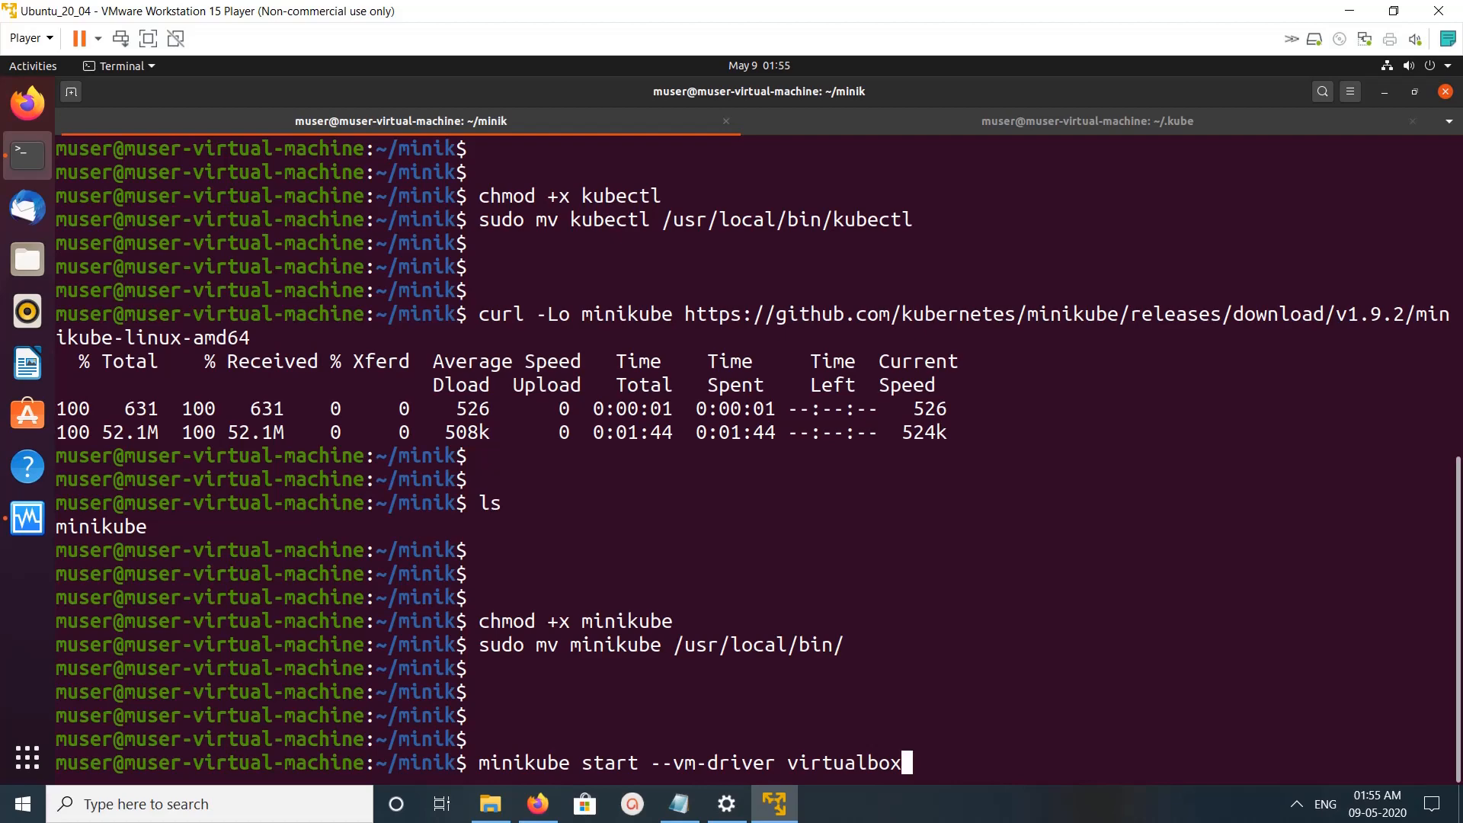
Run minikube start --vm-driver virtualbox until the VirtualBox cluster is created and kubectl configured.
key("Return")
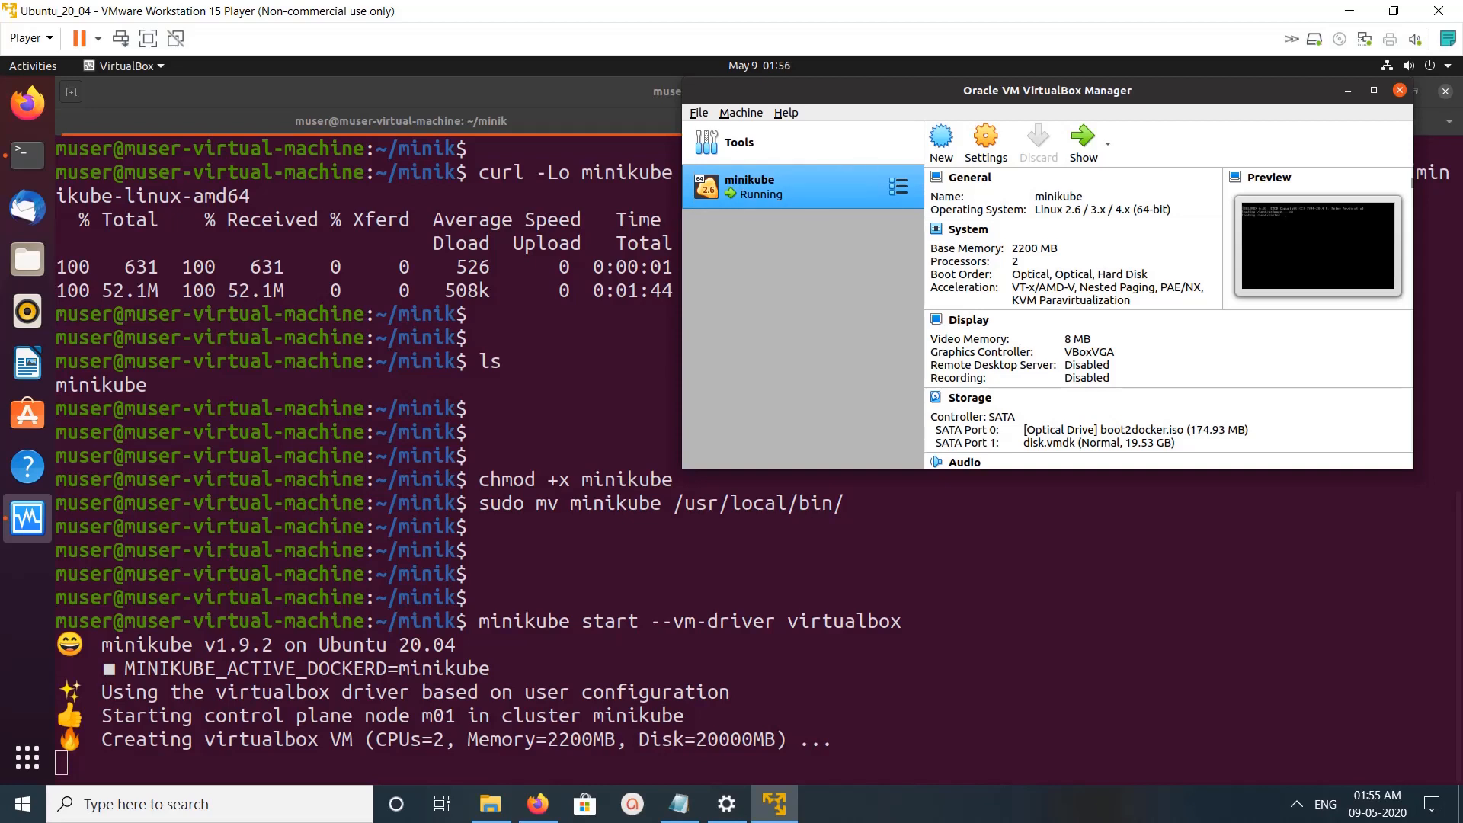
mouse_move(797, 186)
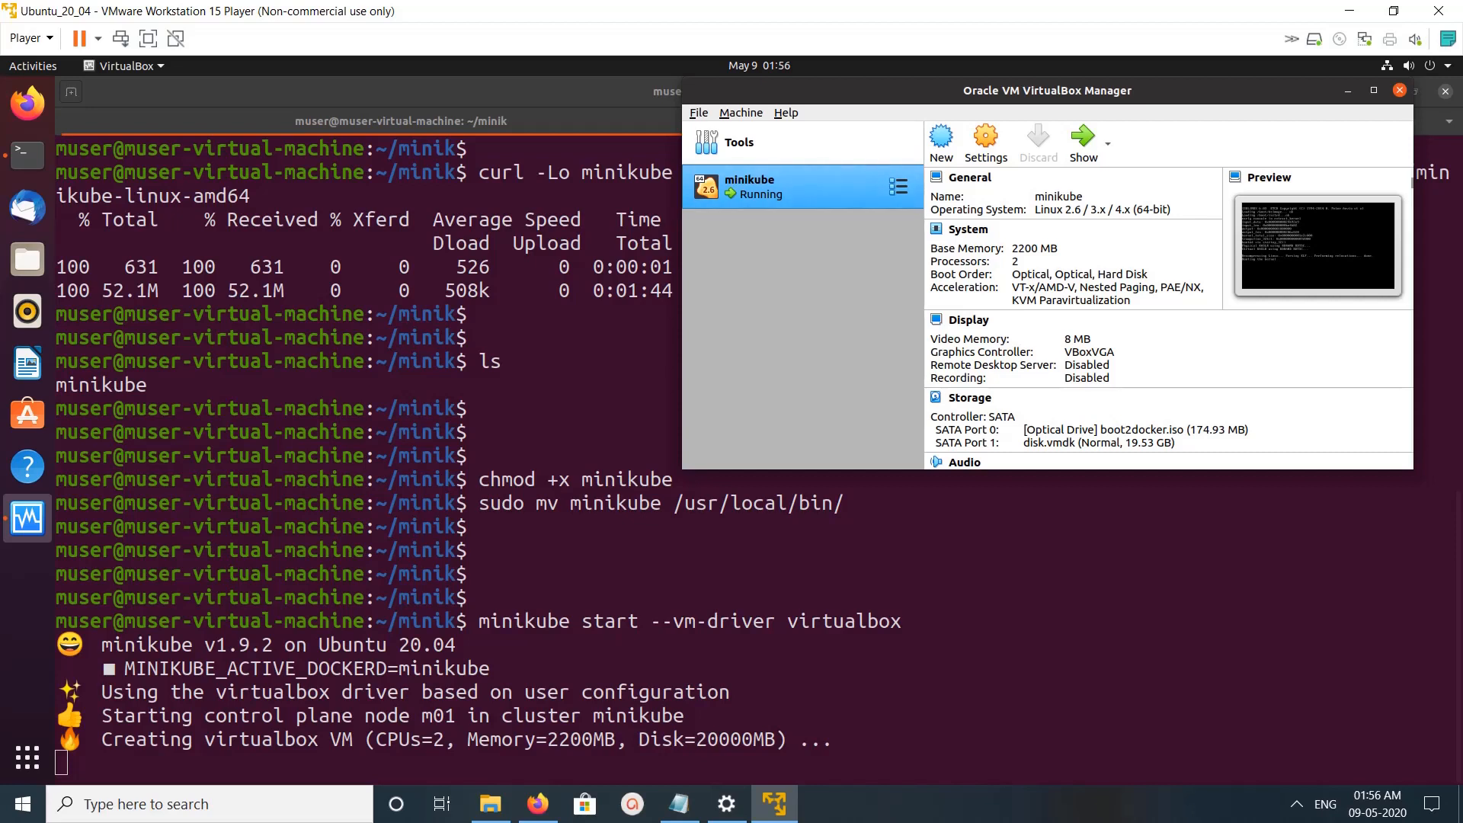
mouse_move(765, 186)
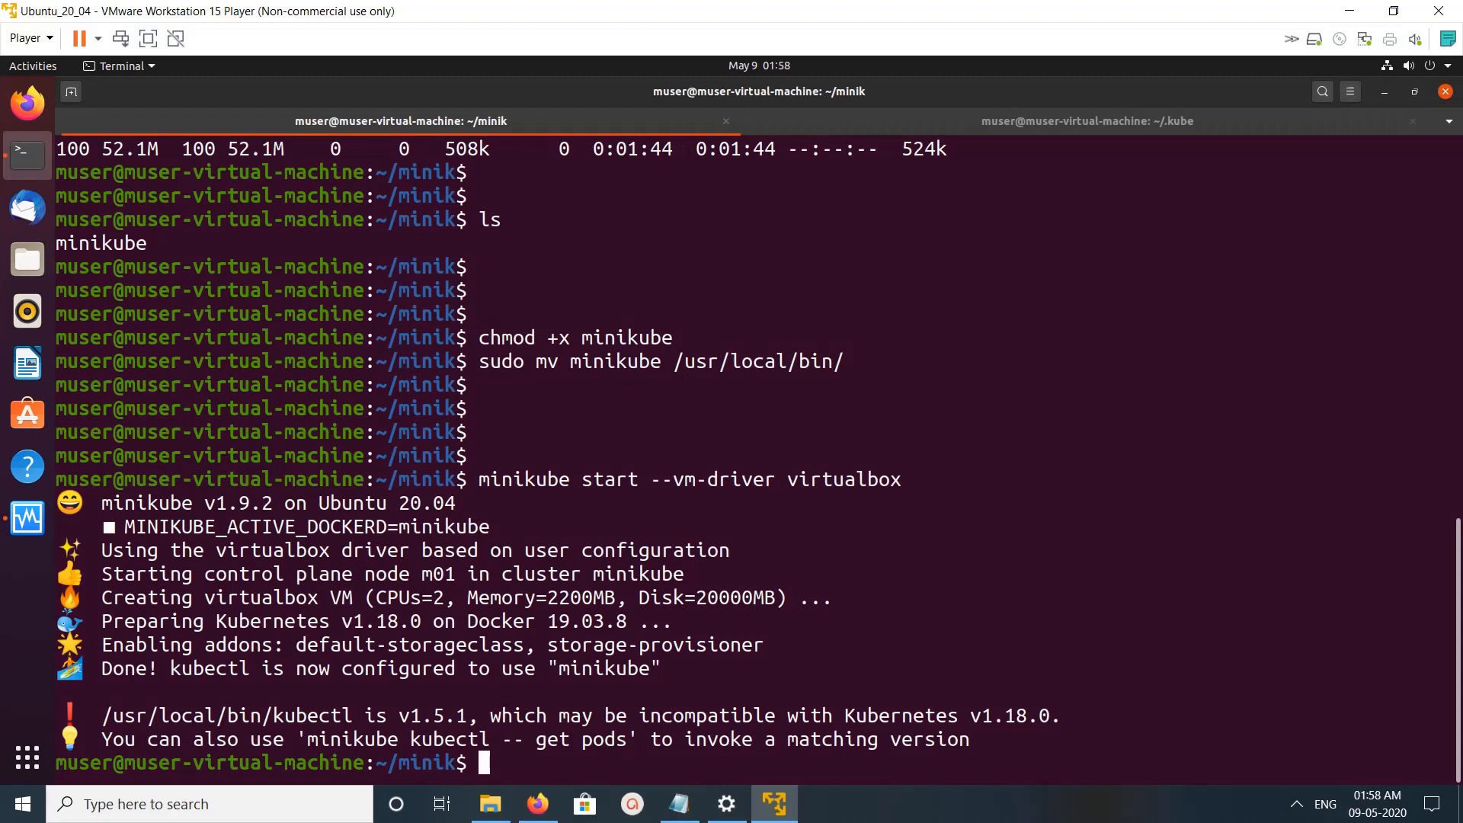
scroll("down", 3)
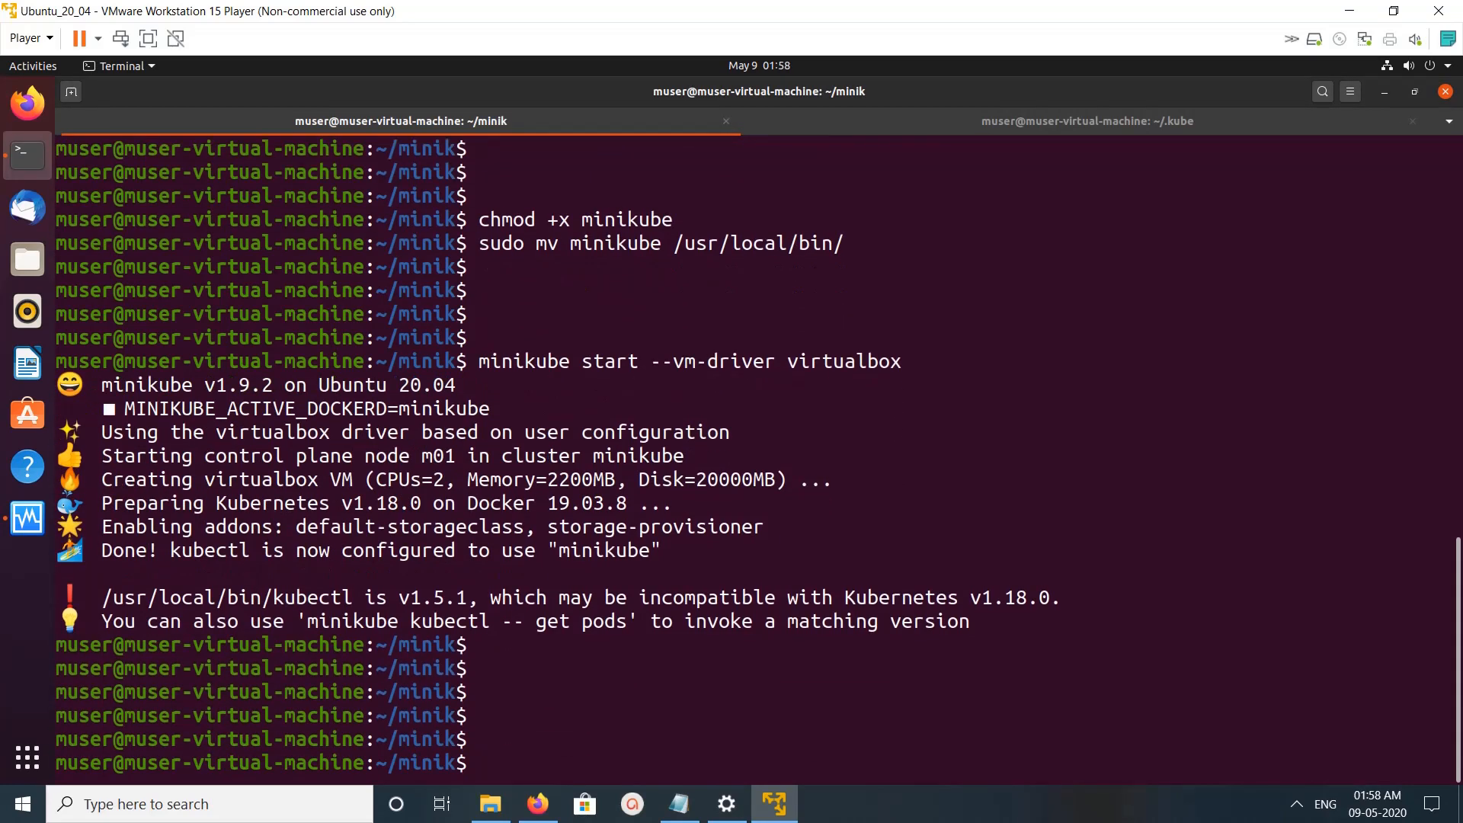
List pods in all namespaces with kubectl, then show the cluster IP 192.168.99.102 via minikube ip.
type("kubectl get pods --all-namespaces")
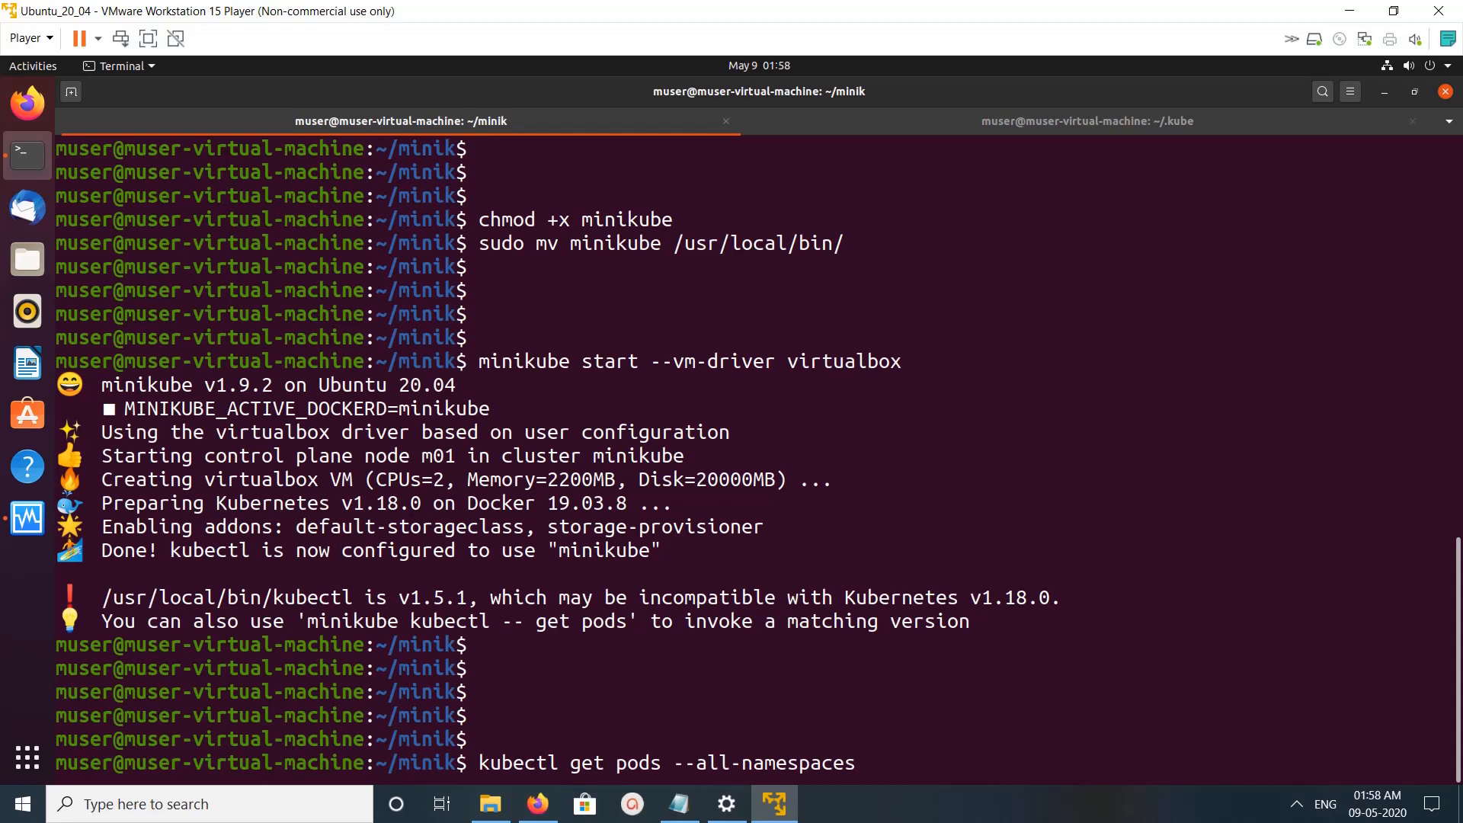
key("Return")
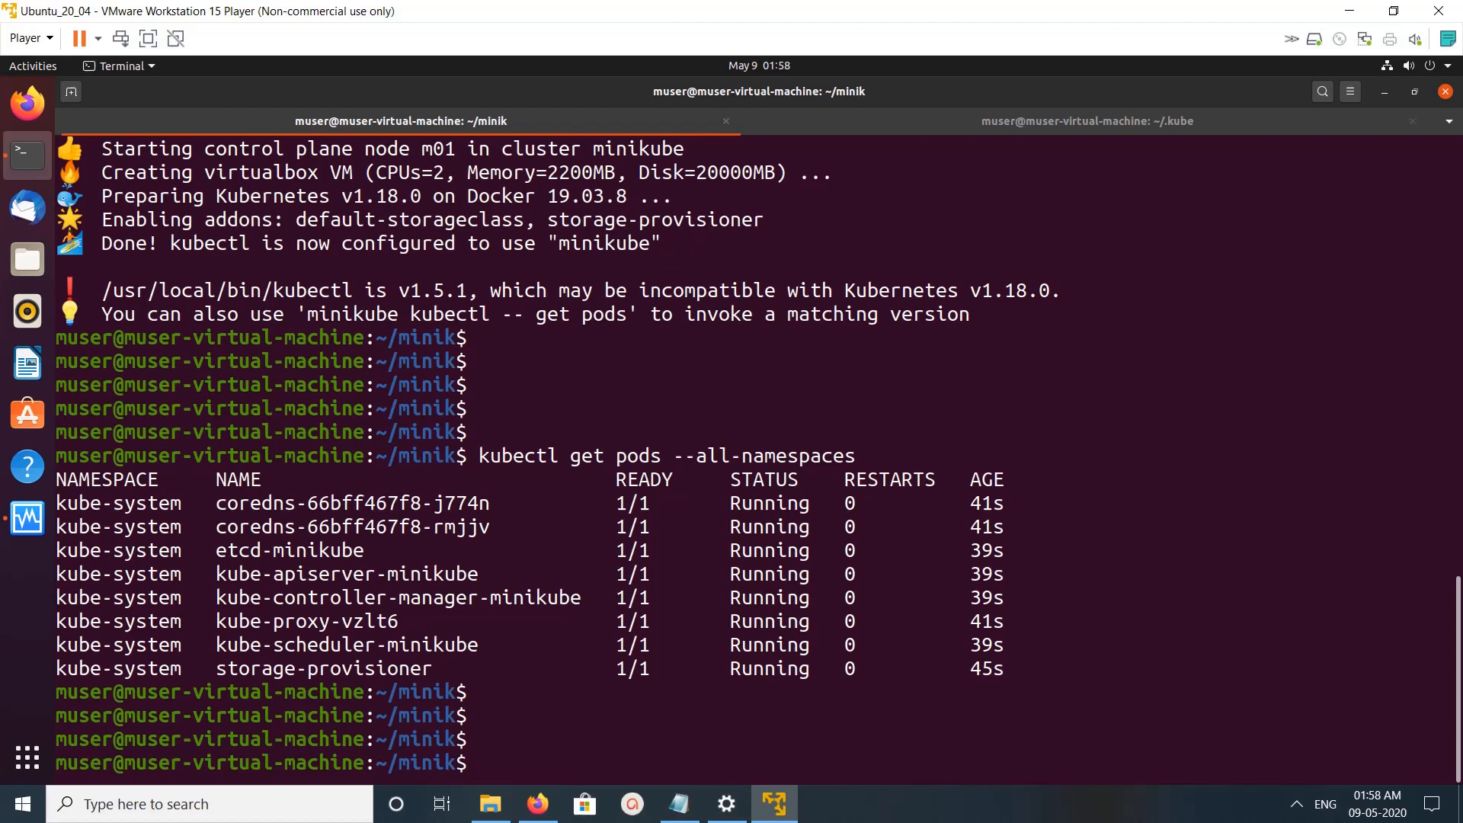
type("min")
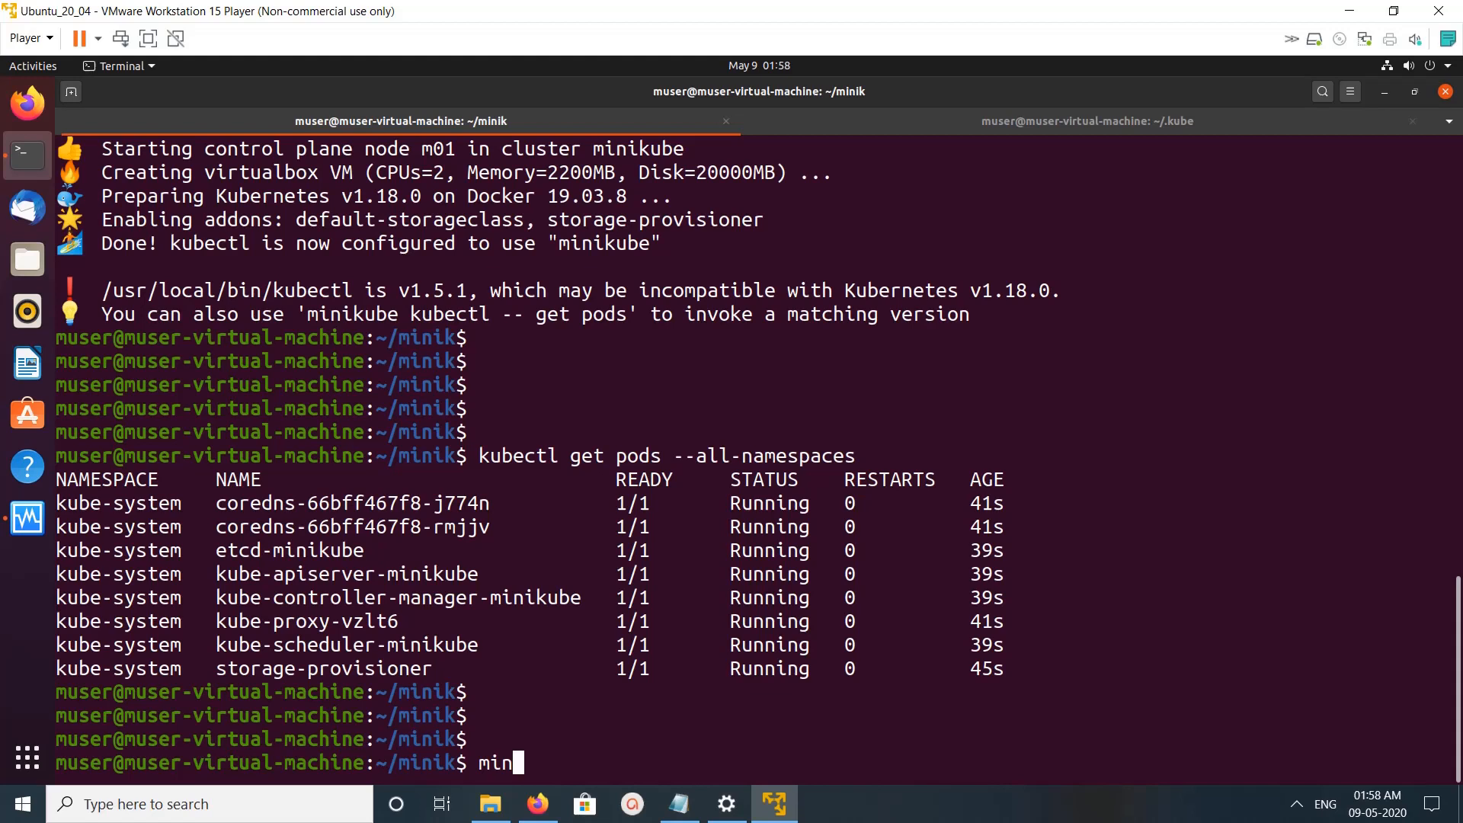
type("ikube")
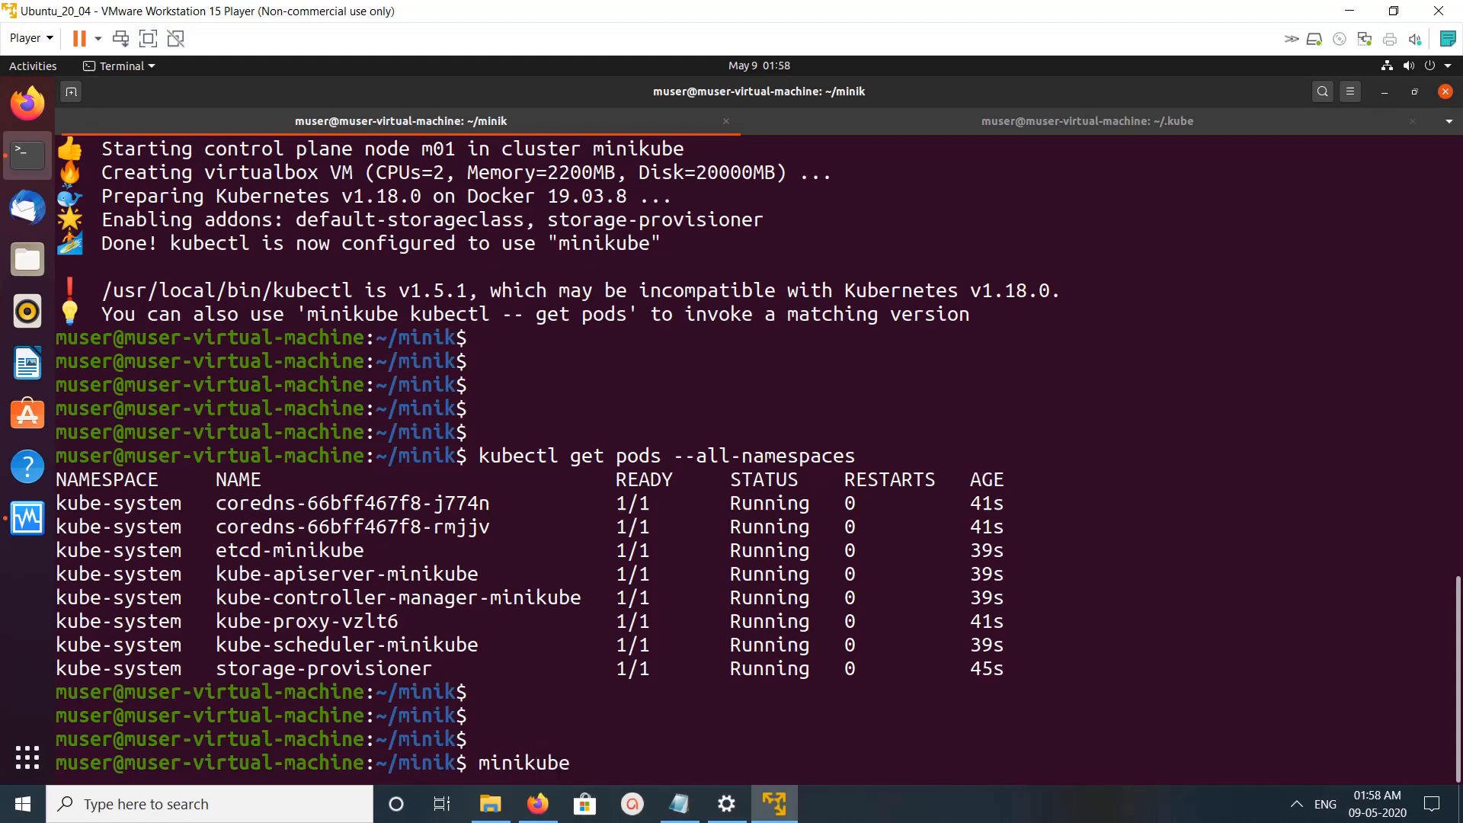
type("ip")
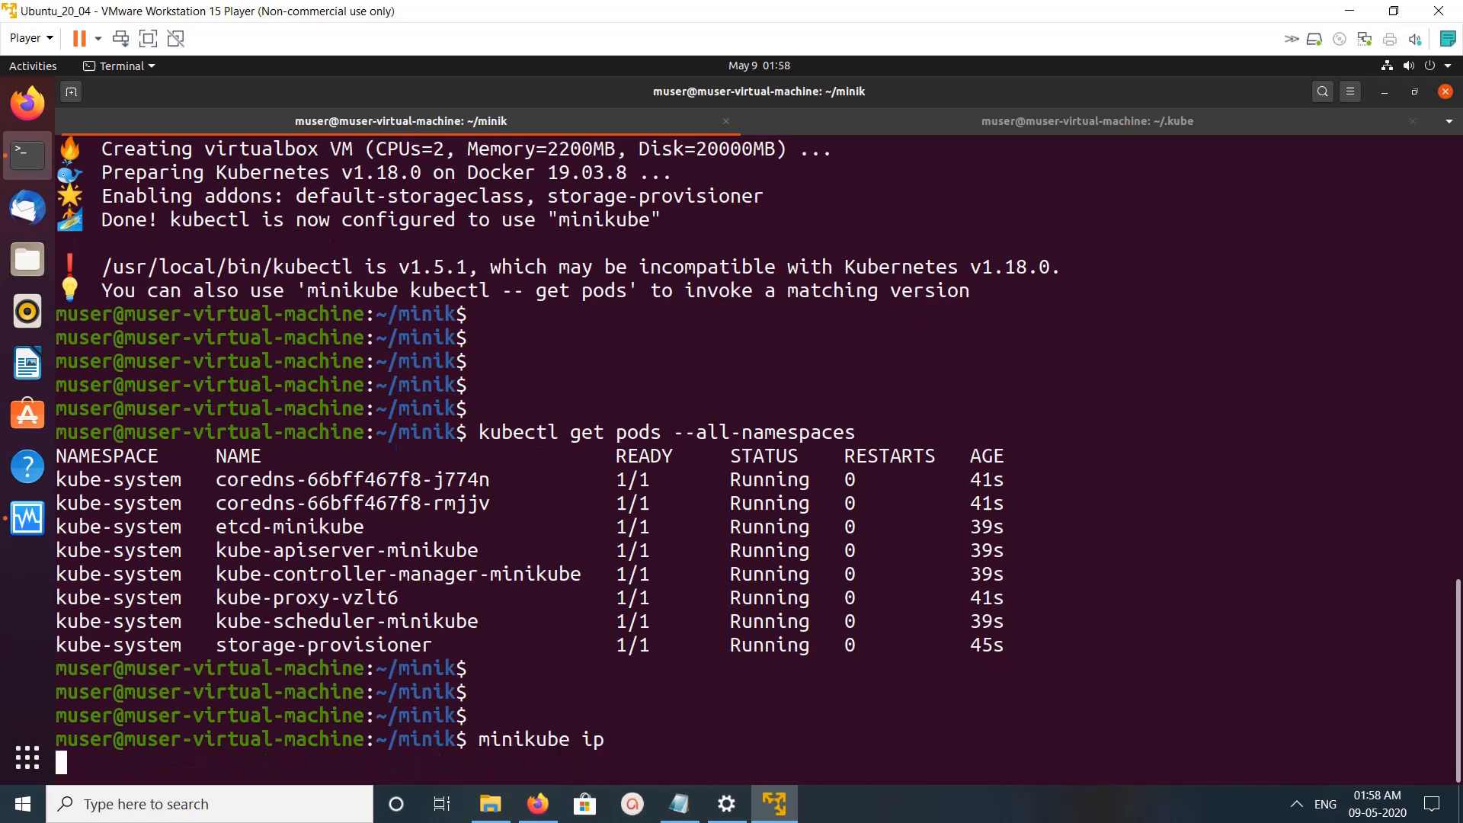
key("Return")
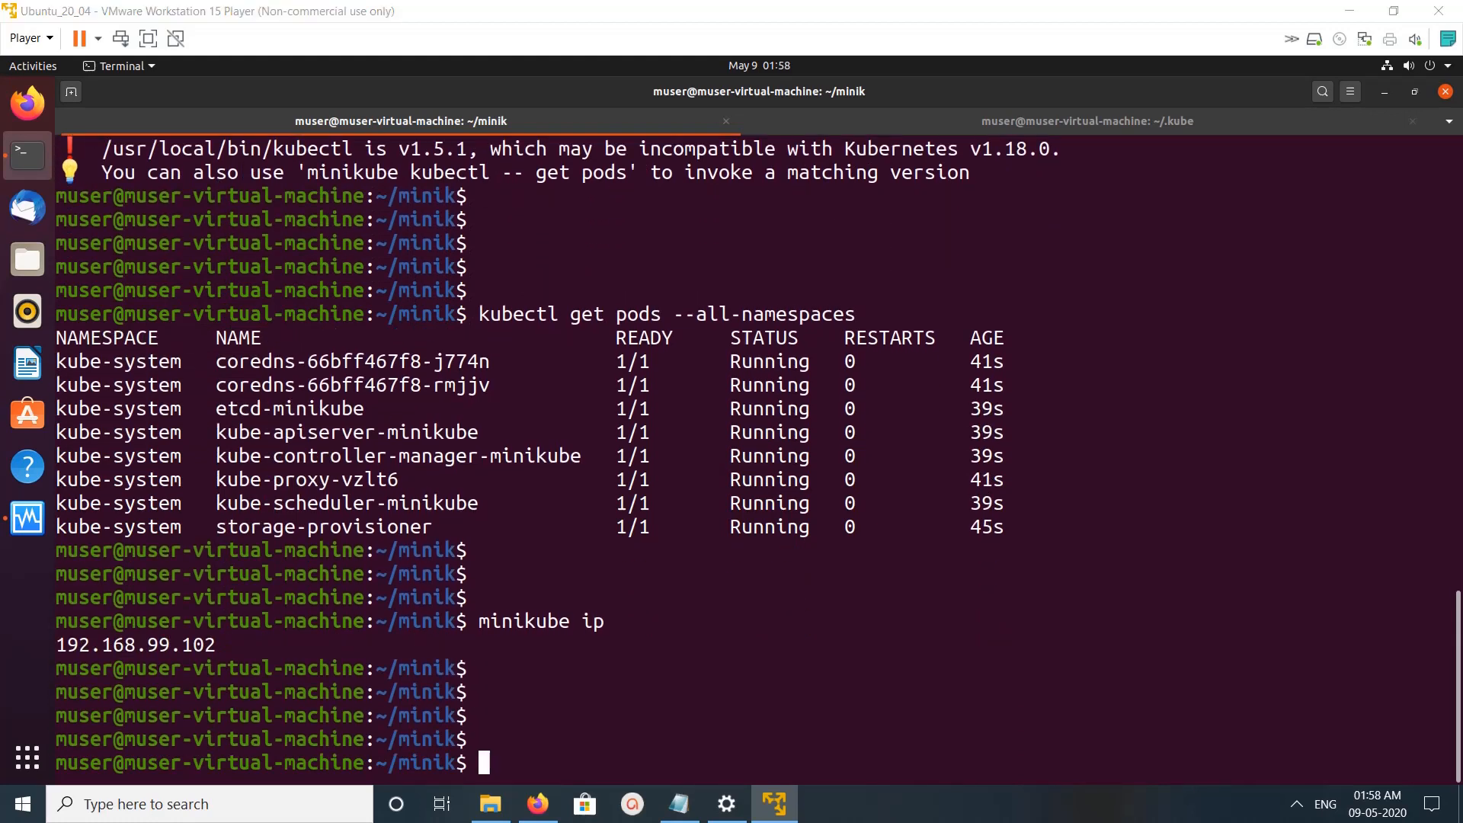
Show minikube version v1.9.2 and the addons list with dashboard disabled.
type("minikube ip")
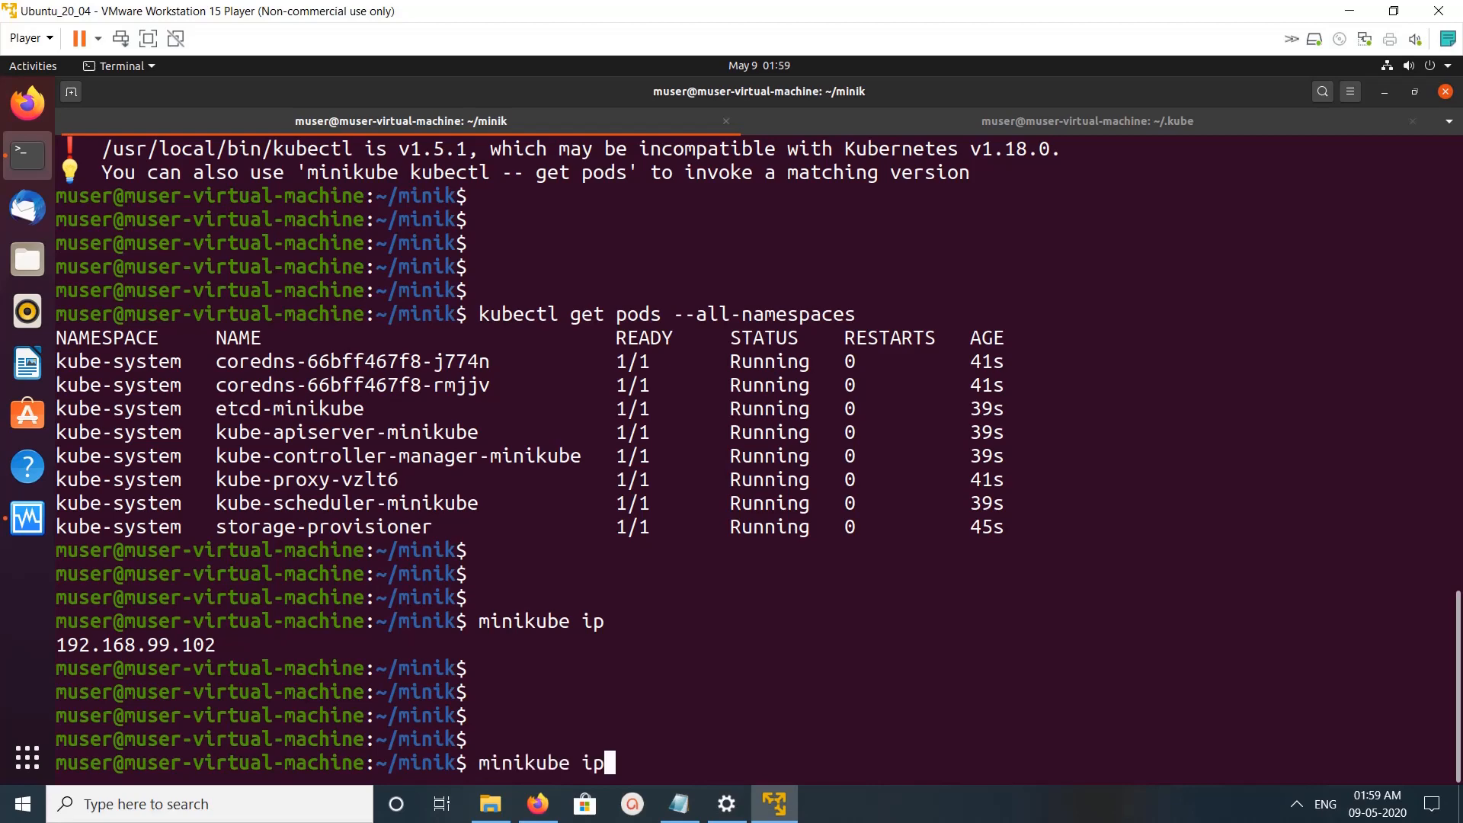
type("ver")
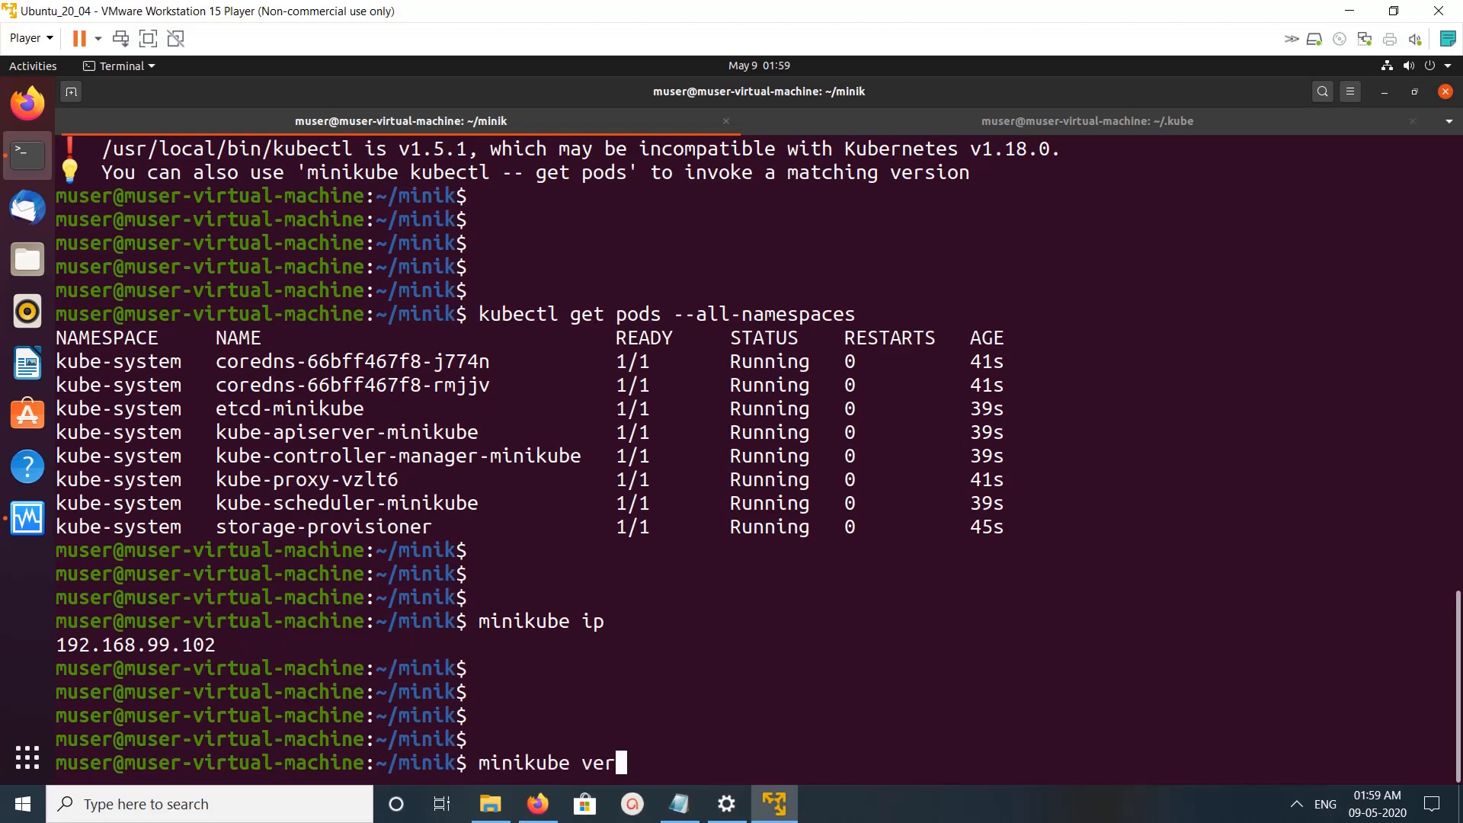
key("Return")
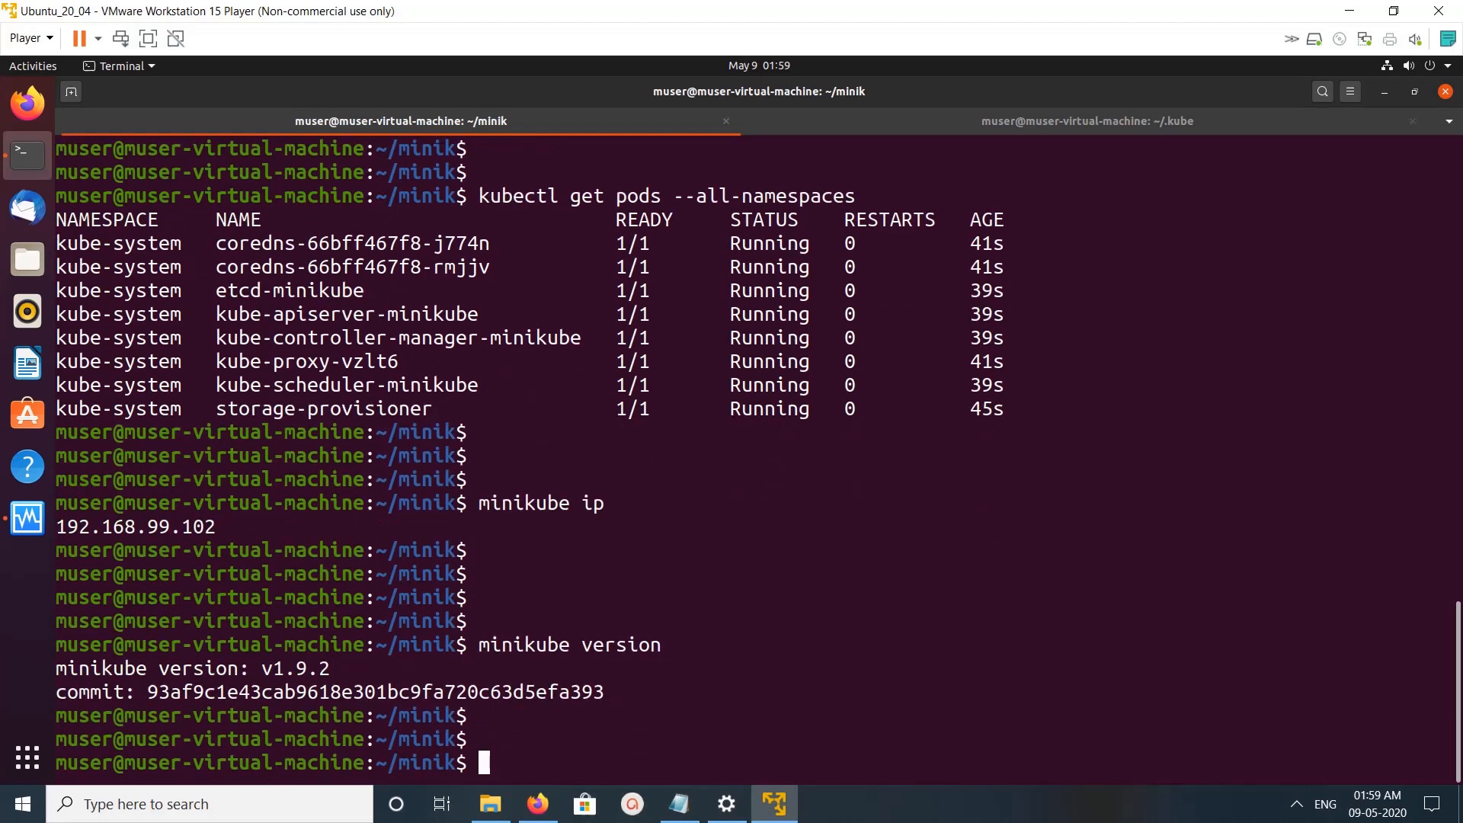
type("minikube addons list")
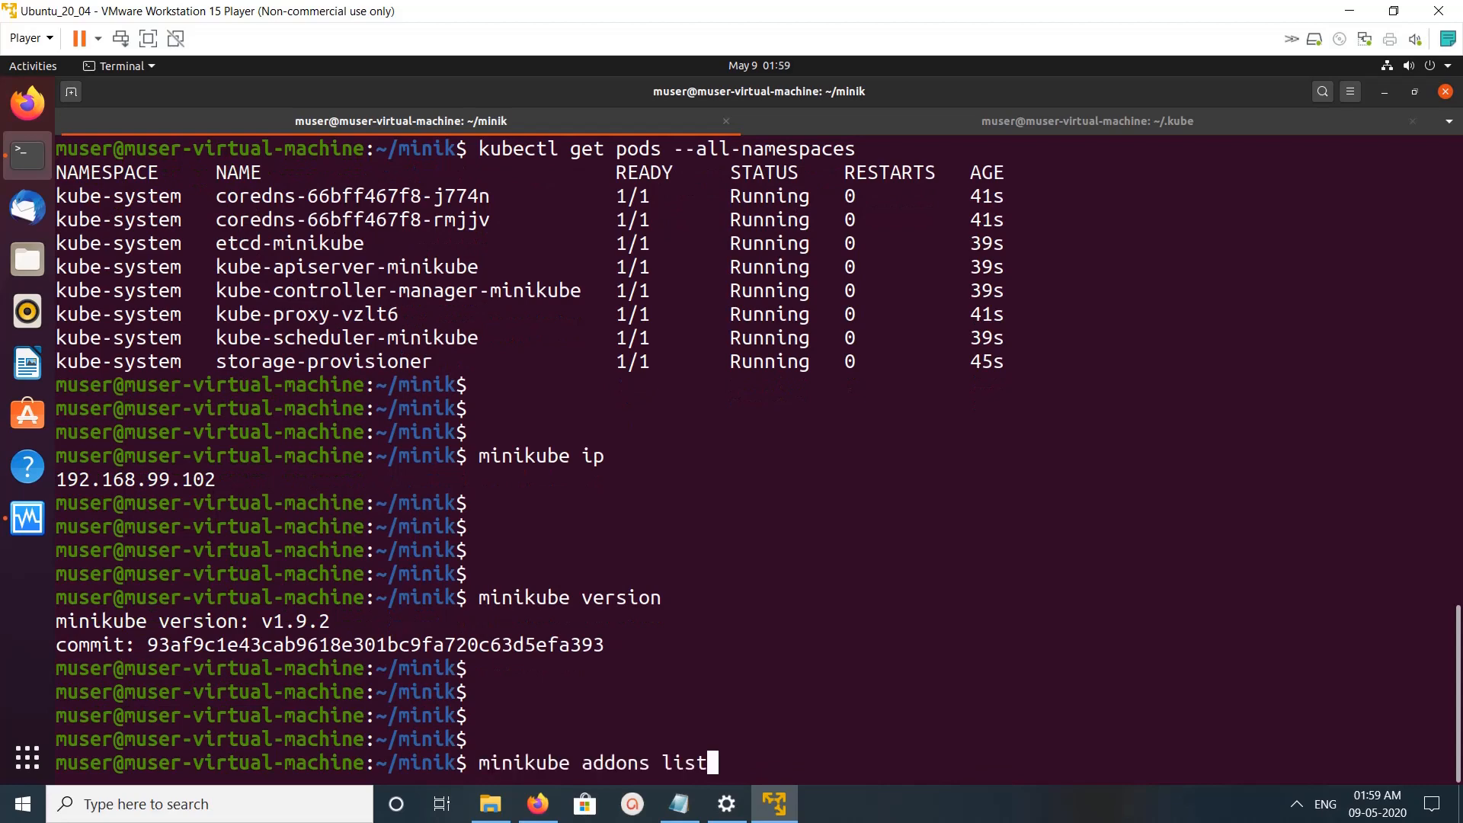
key("Return")
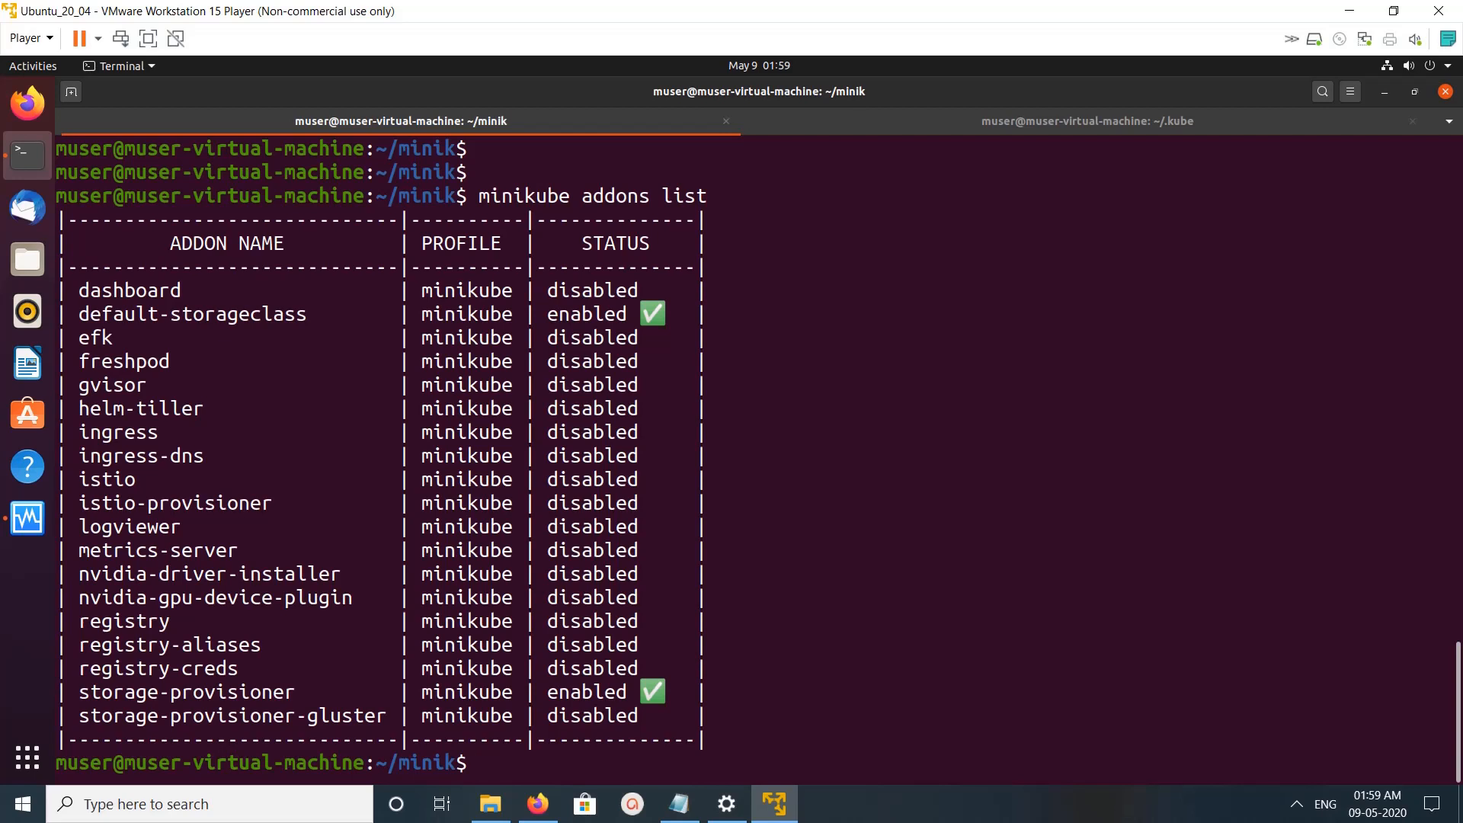
scroll("down", 3)
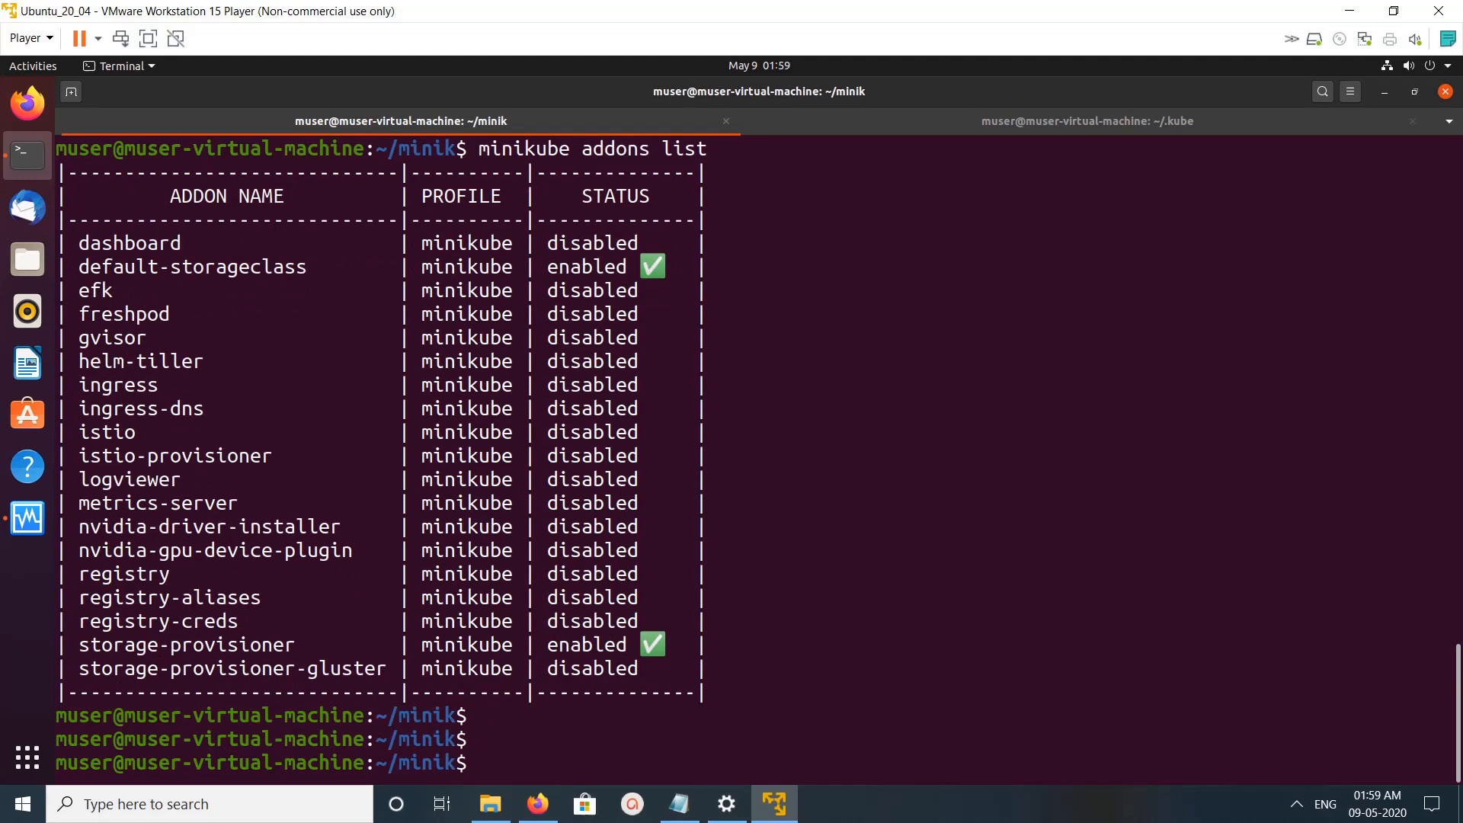
Launch minikube dashboard in Firefox and view the Namespaces page listing five Active namespaces.
type("minikube add")
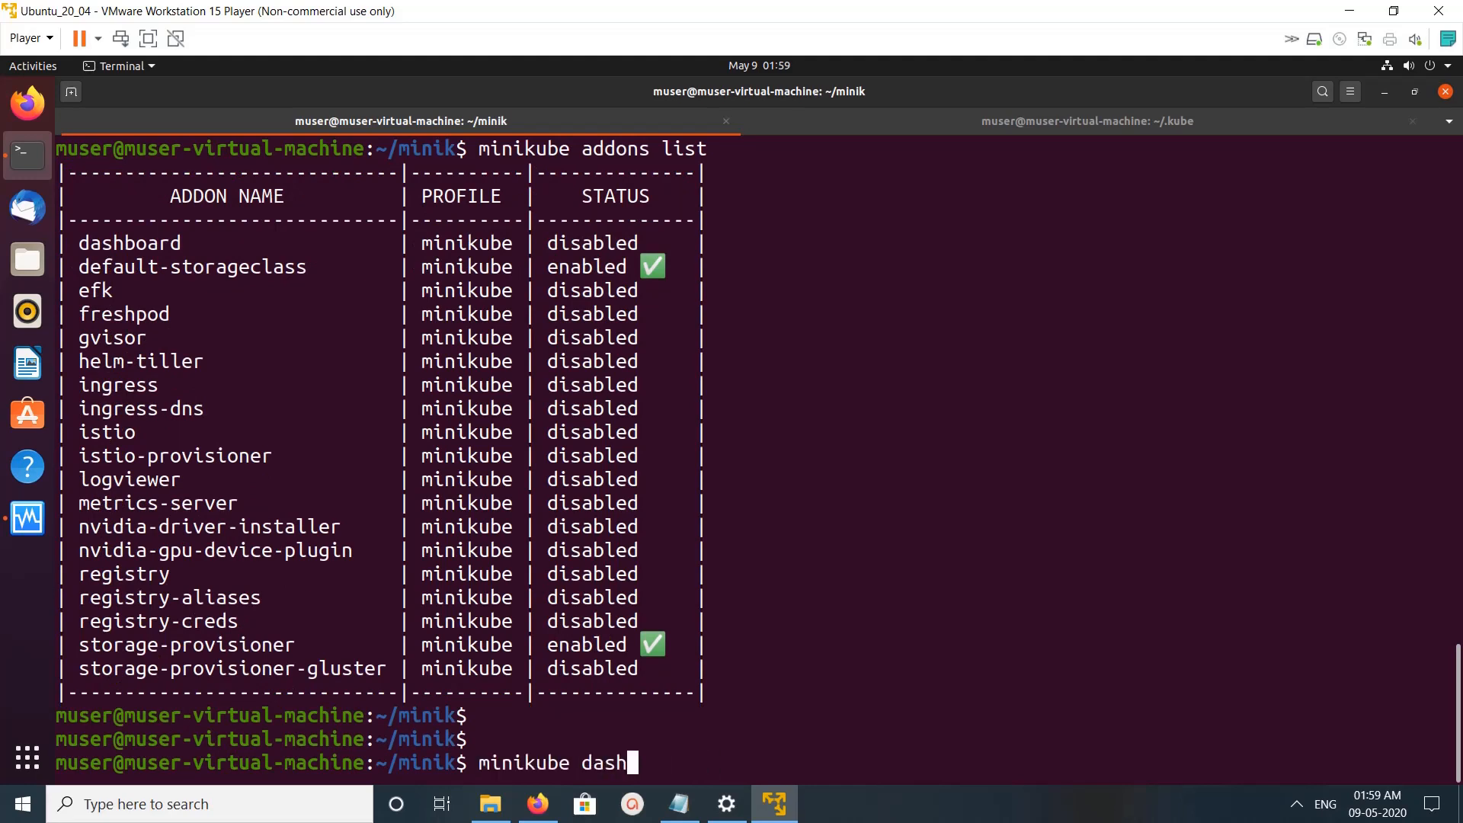
type("board")
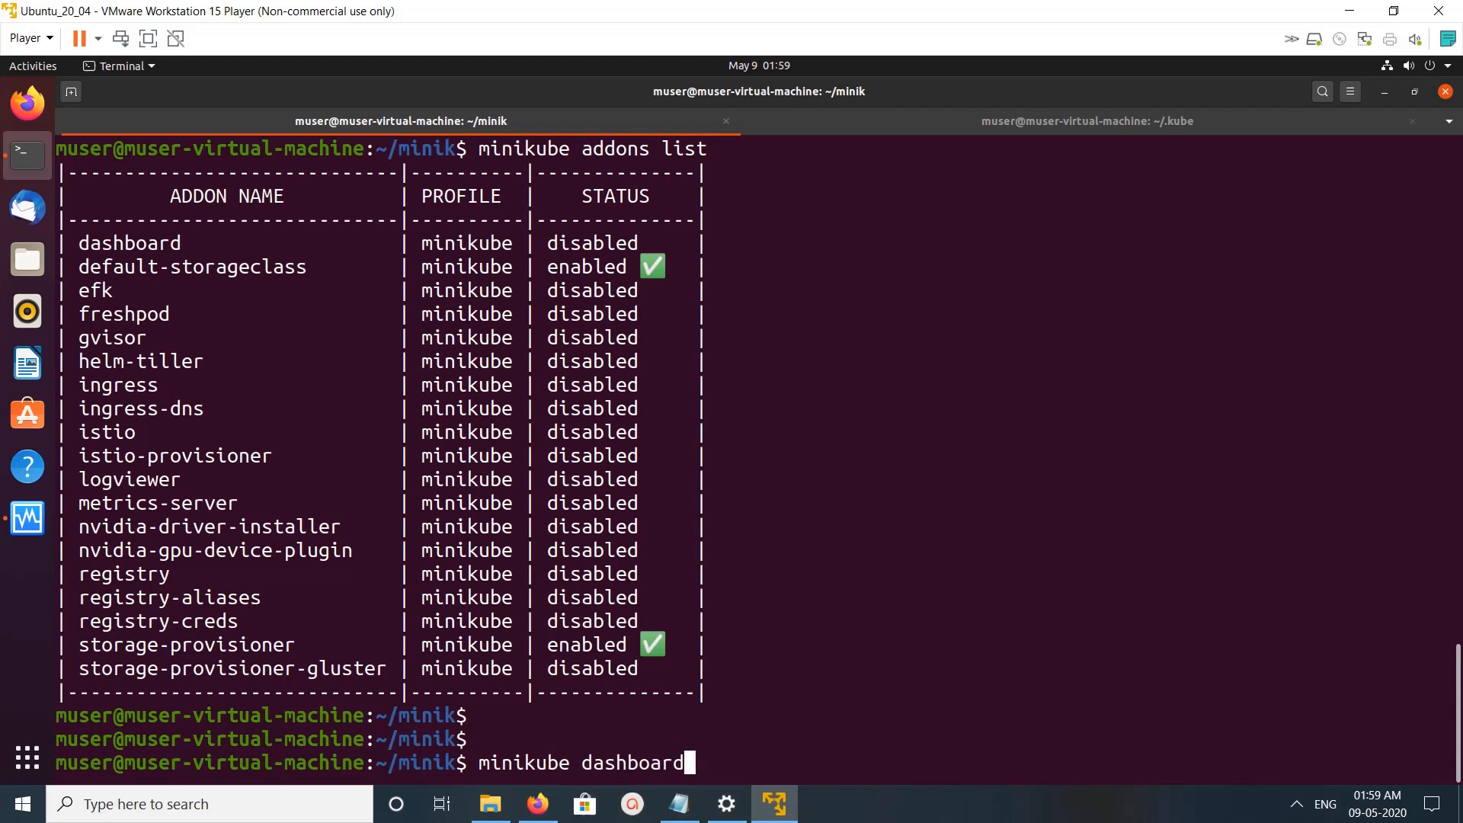
key("Return")
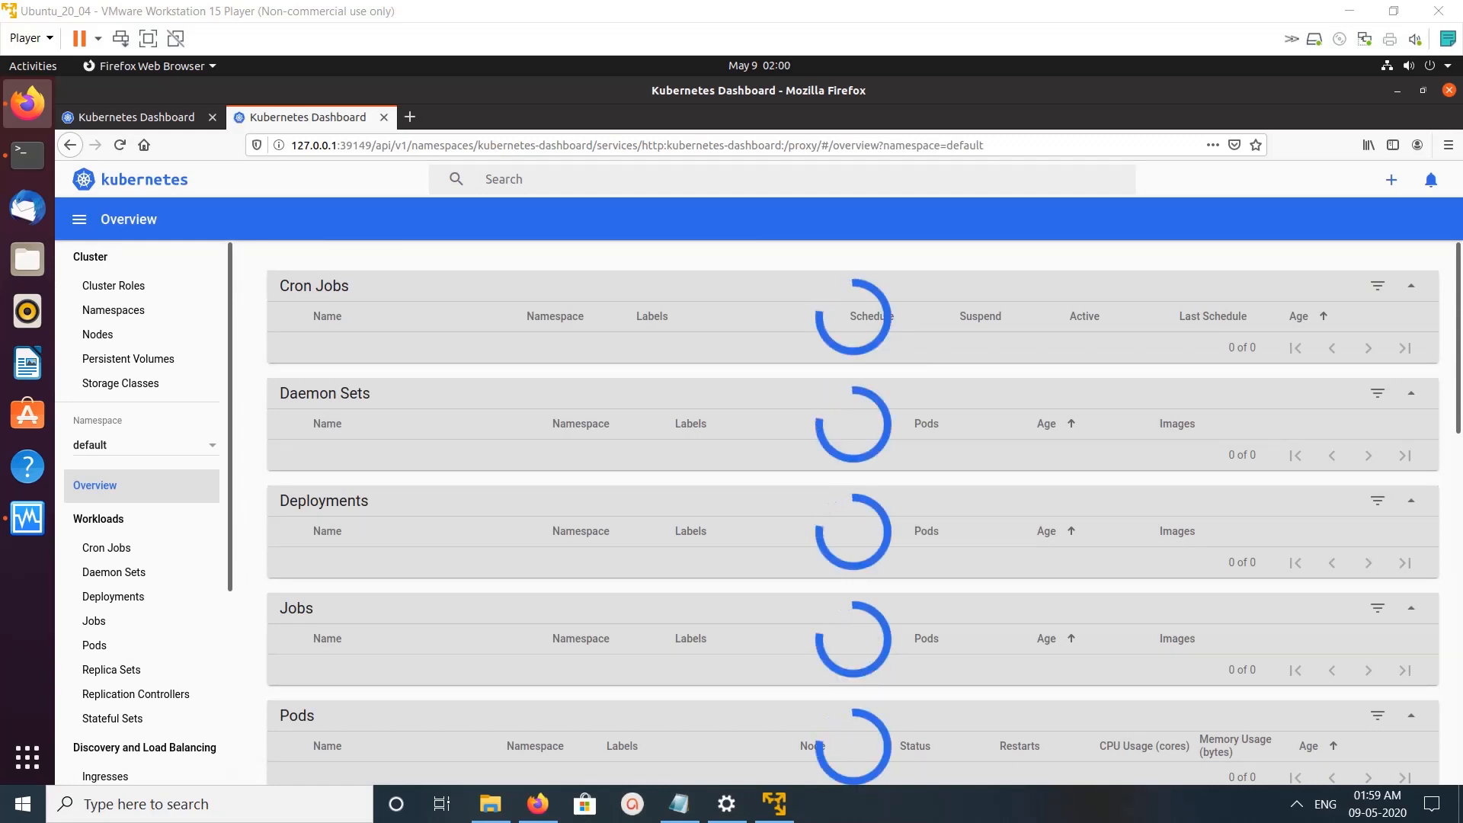
scroll("down", 3)
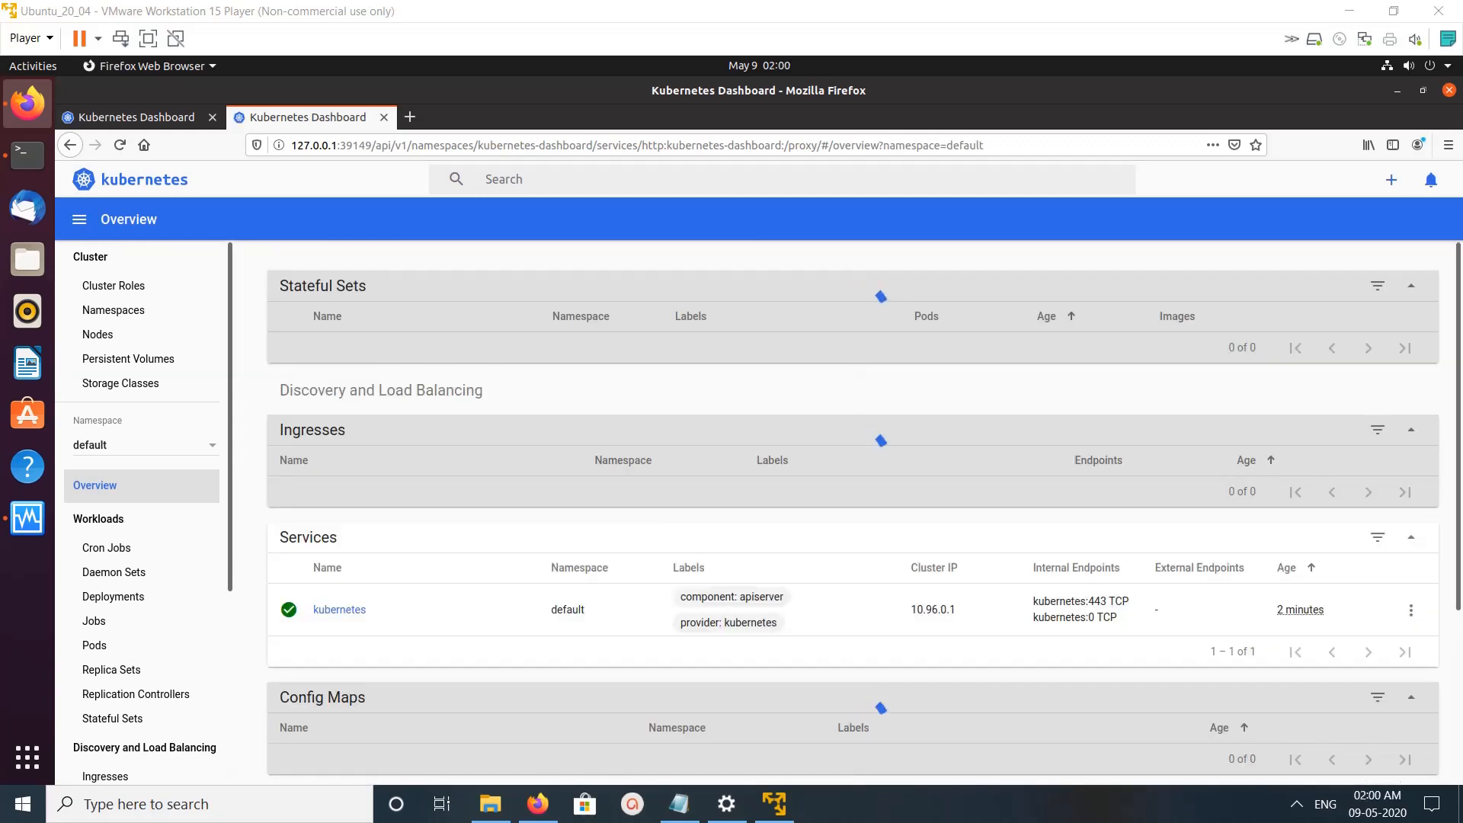
scroll("down", 3)
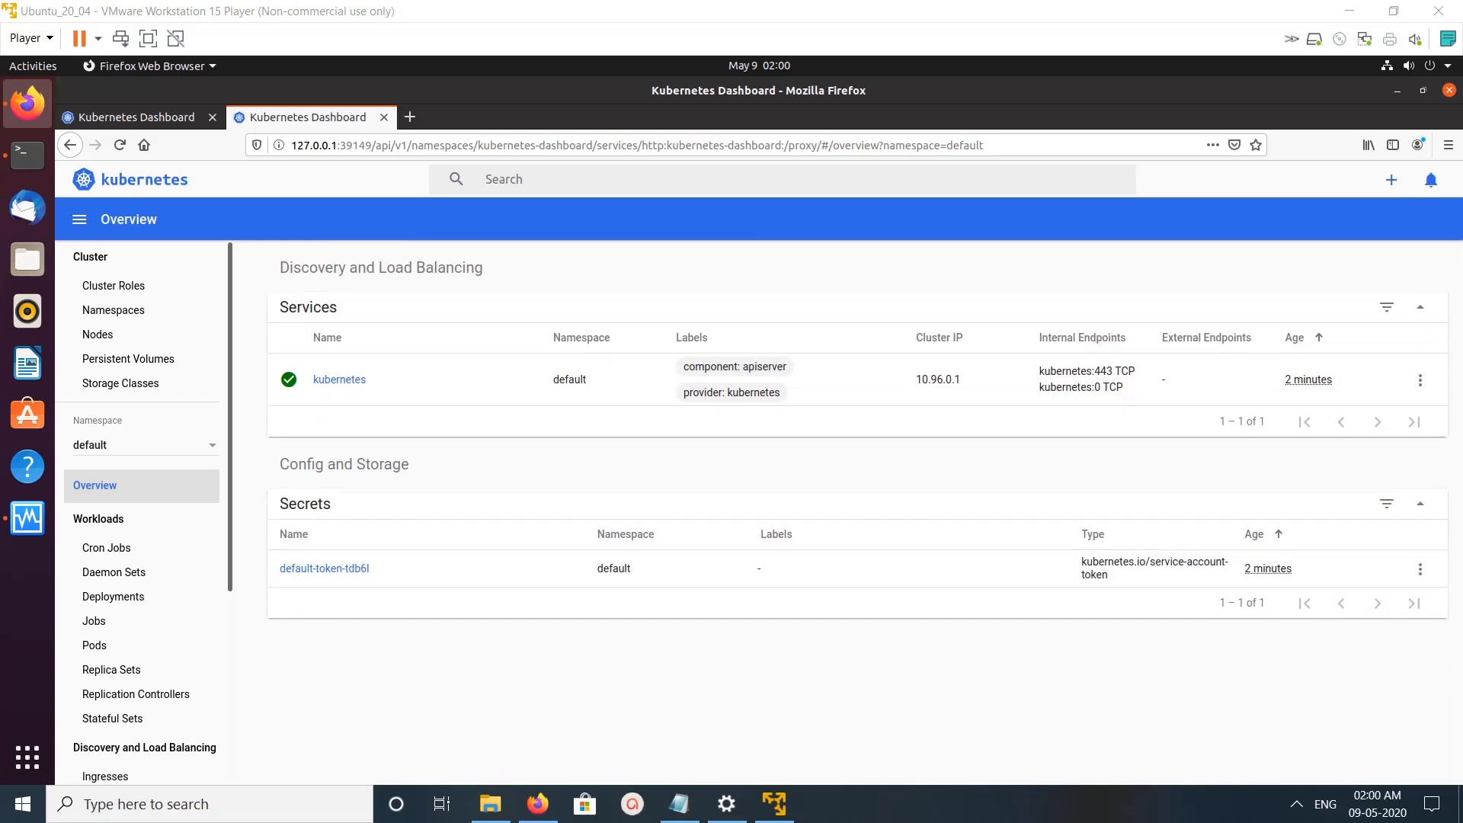
mouse_move(111, 310)
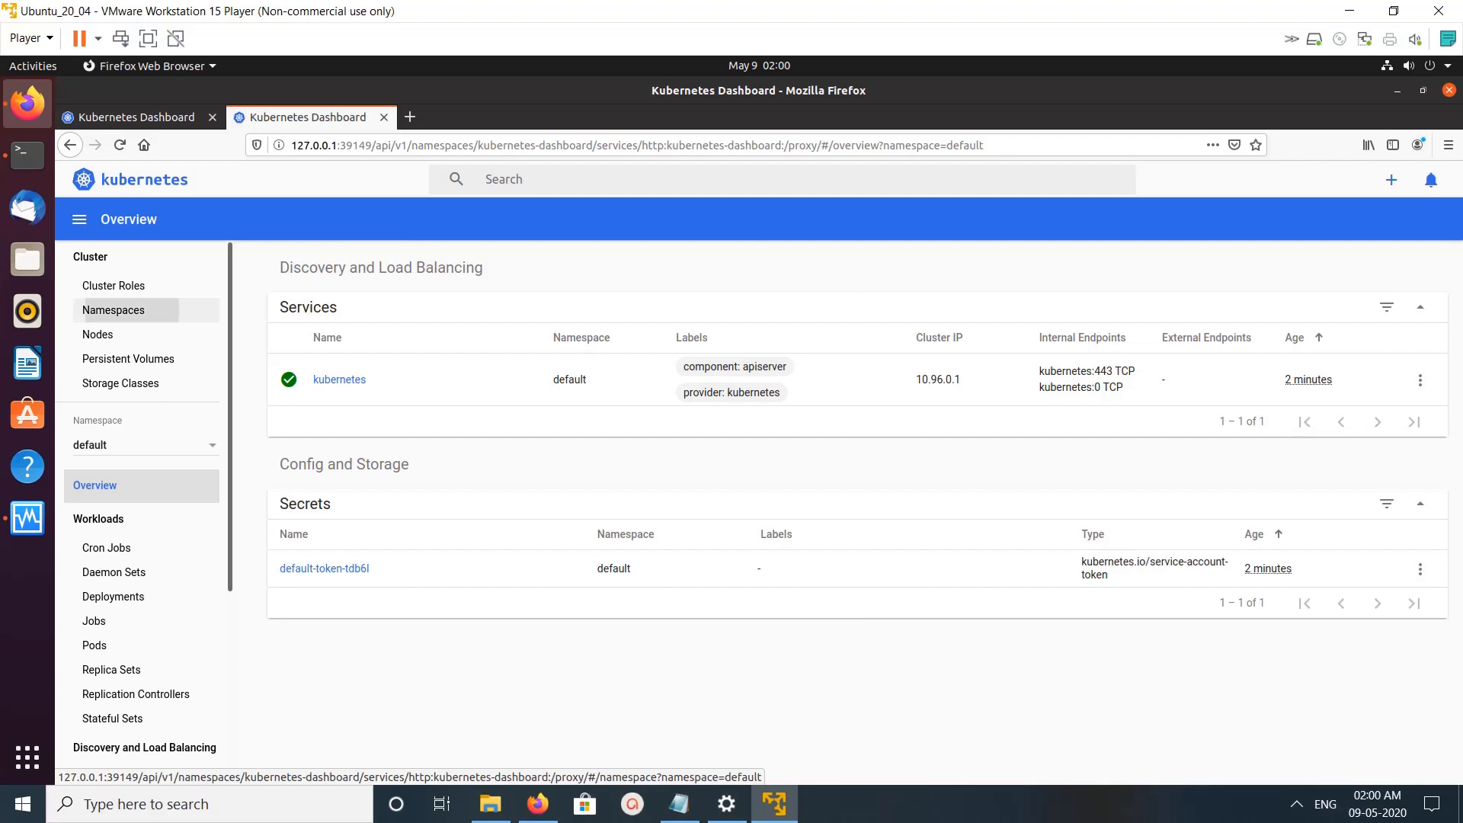
left_click(112, 309)
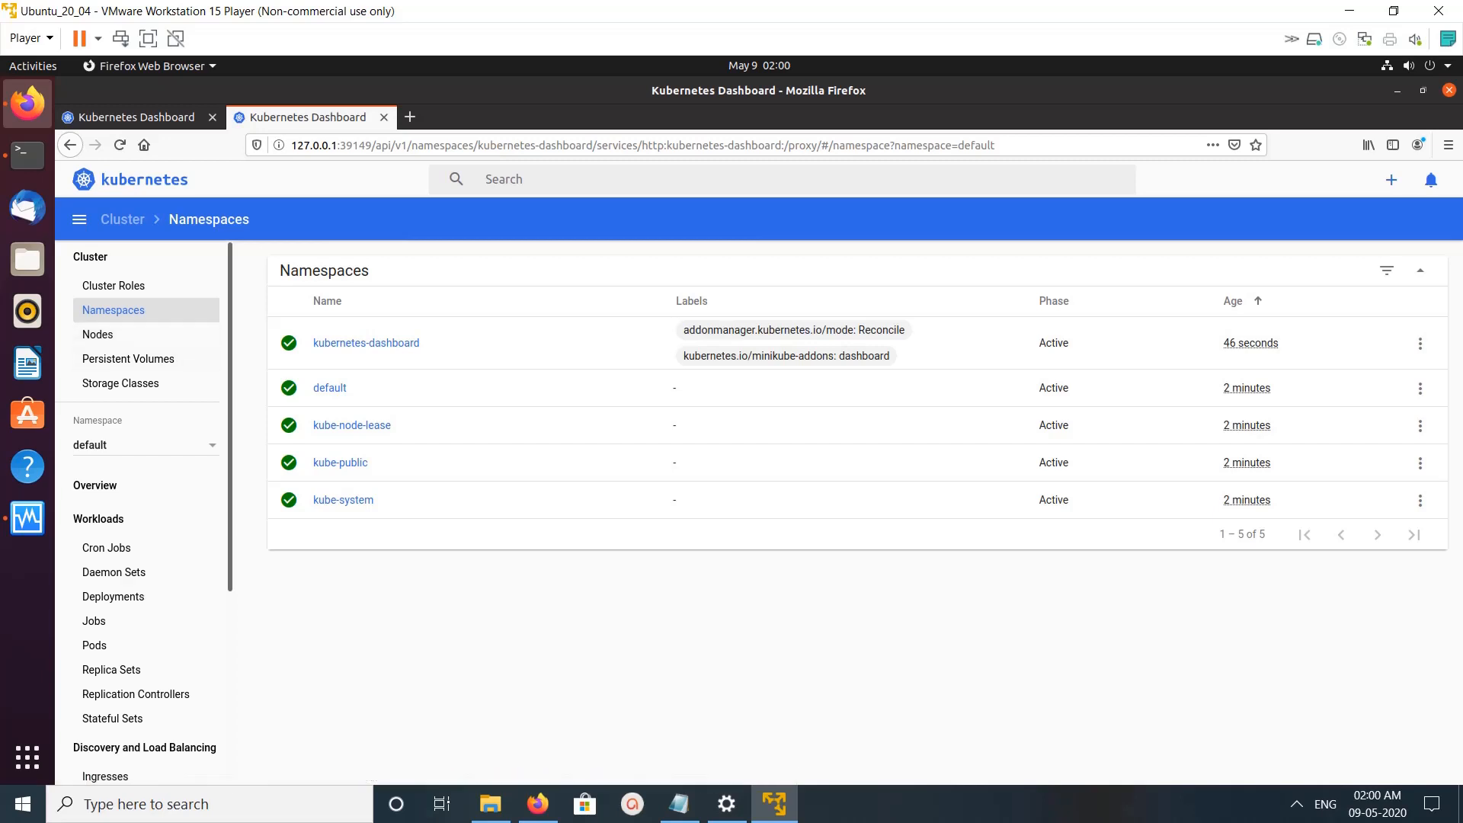
mouse_move(774, 803)
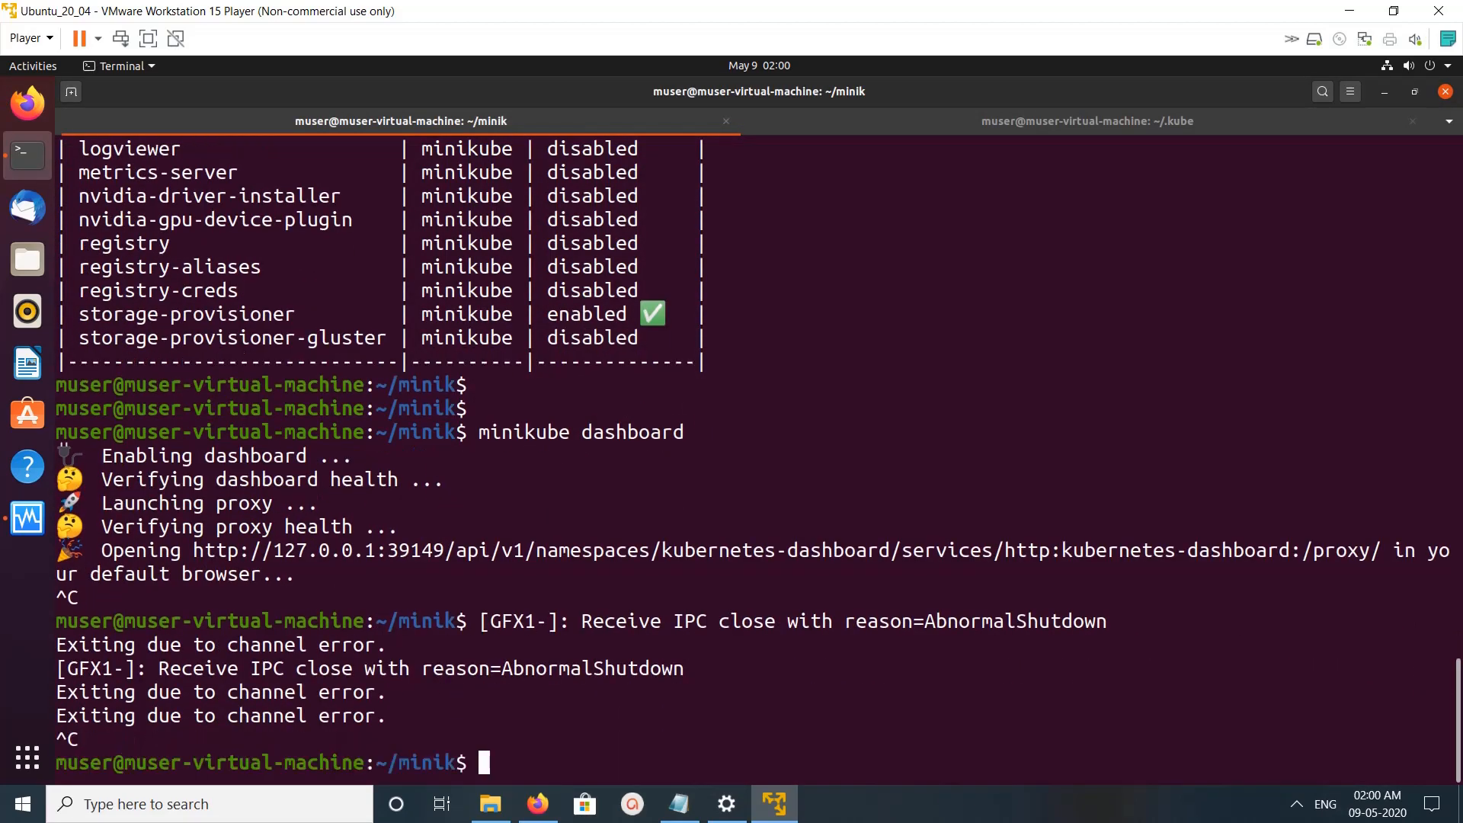
Stop the dashboard proxy with Ctrl+C to get a fresh shell prompt.
key("ctrl+c")
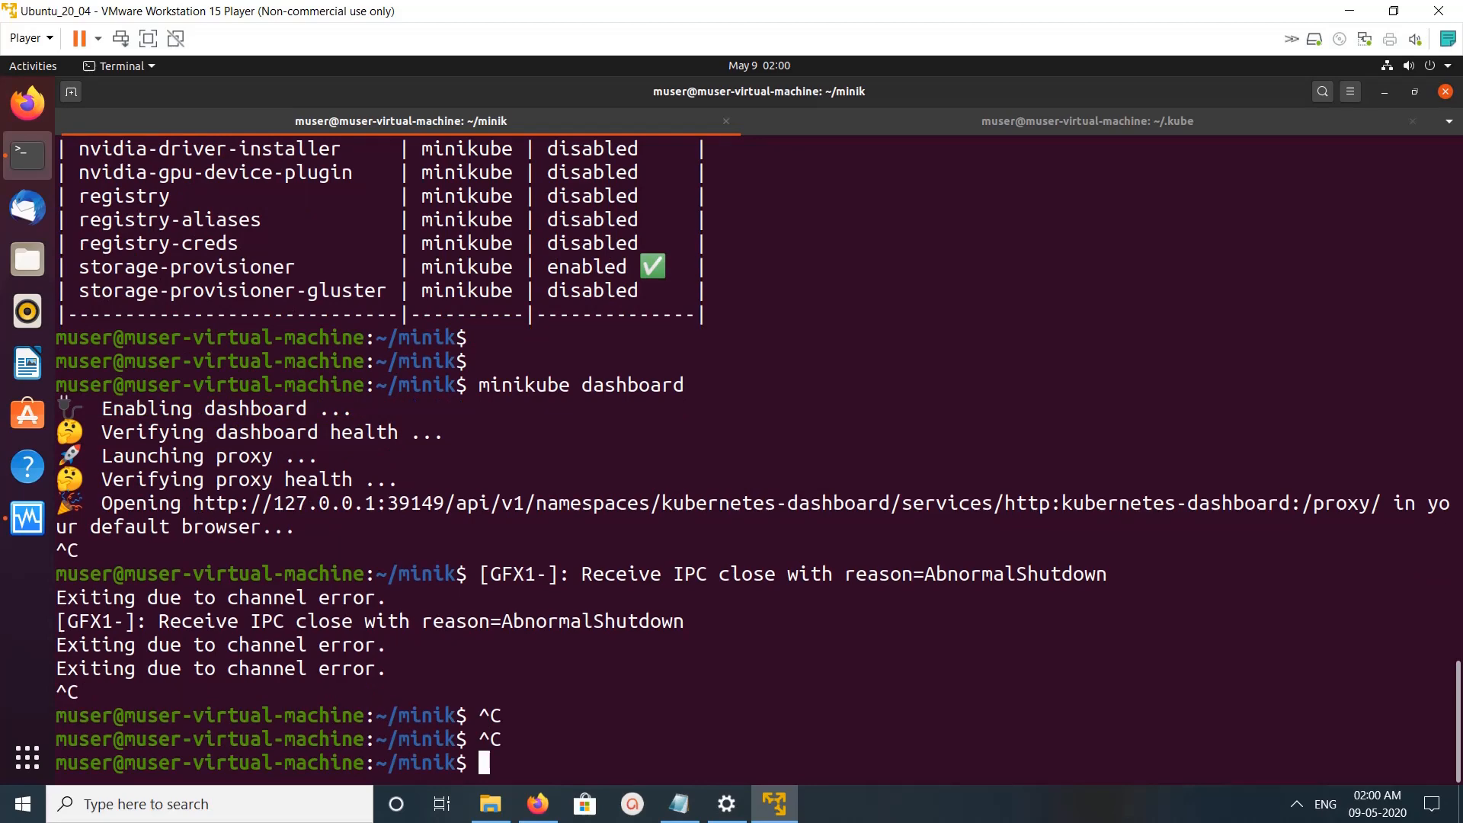